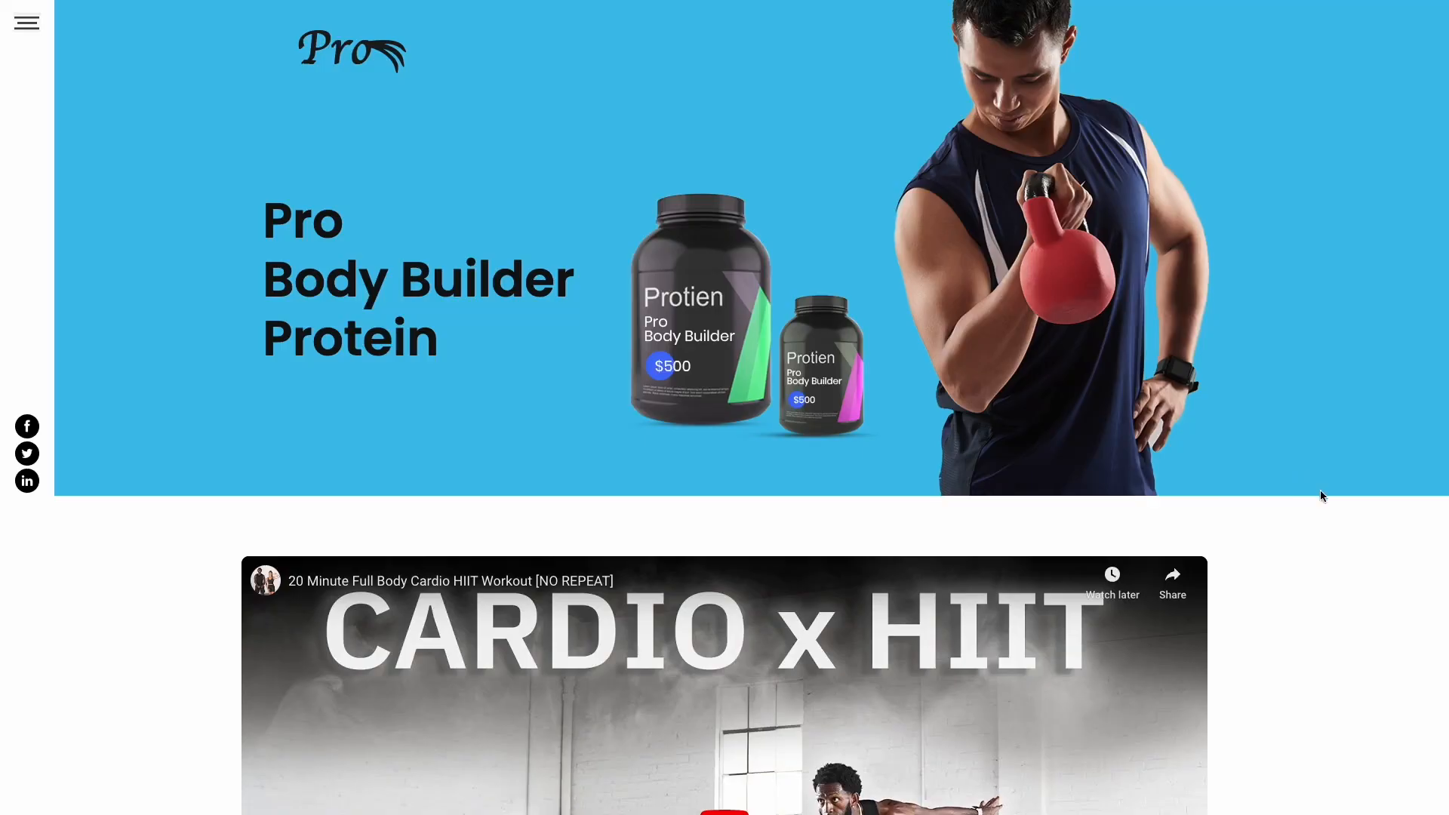
# Start a new Video Carousel from the widget page, landing in the carousel editor
pyautogui.scroll(-3)
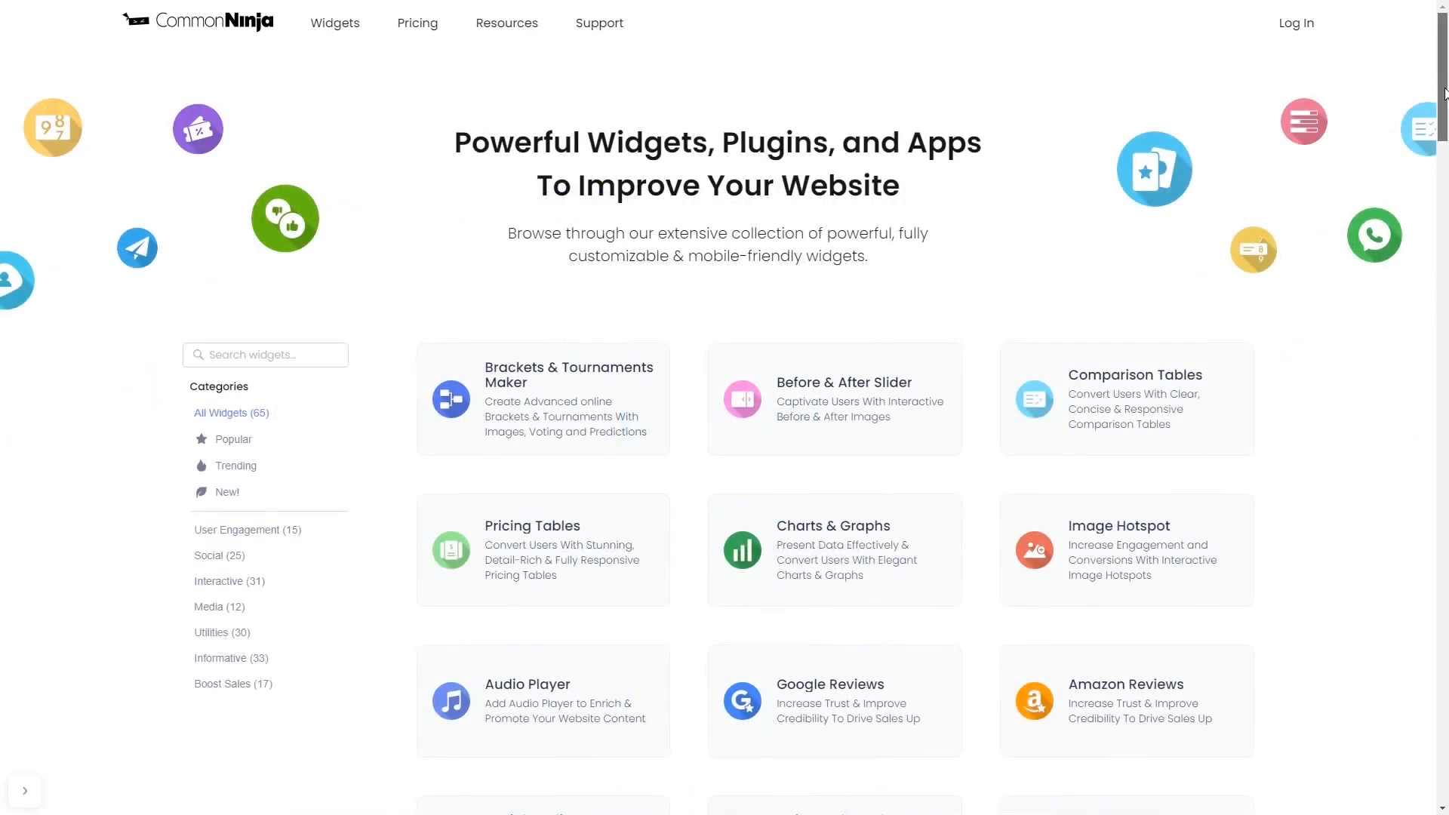
pyautogui.scroll(-3)
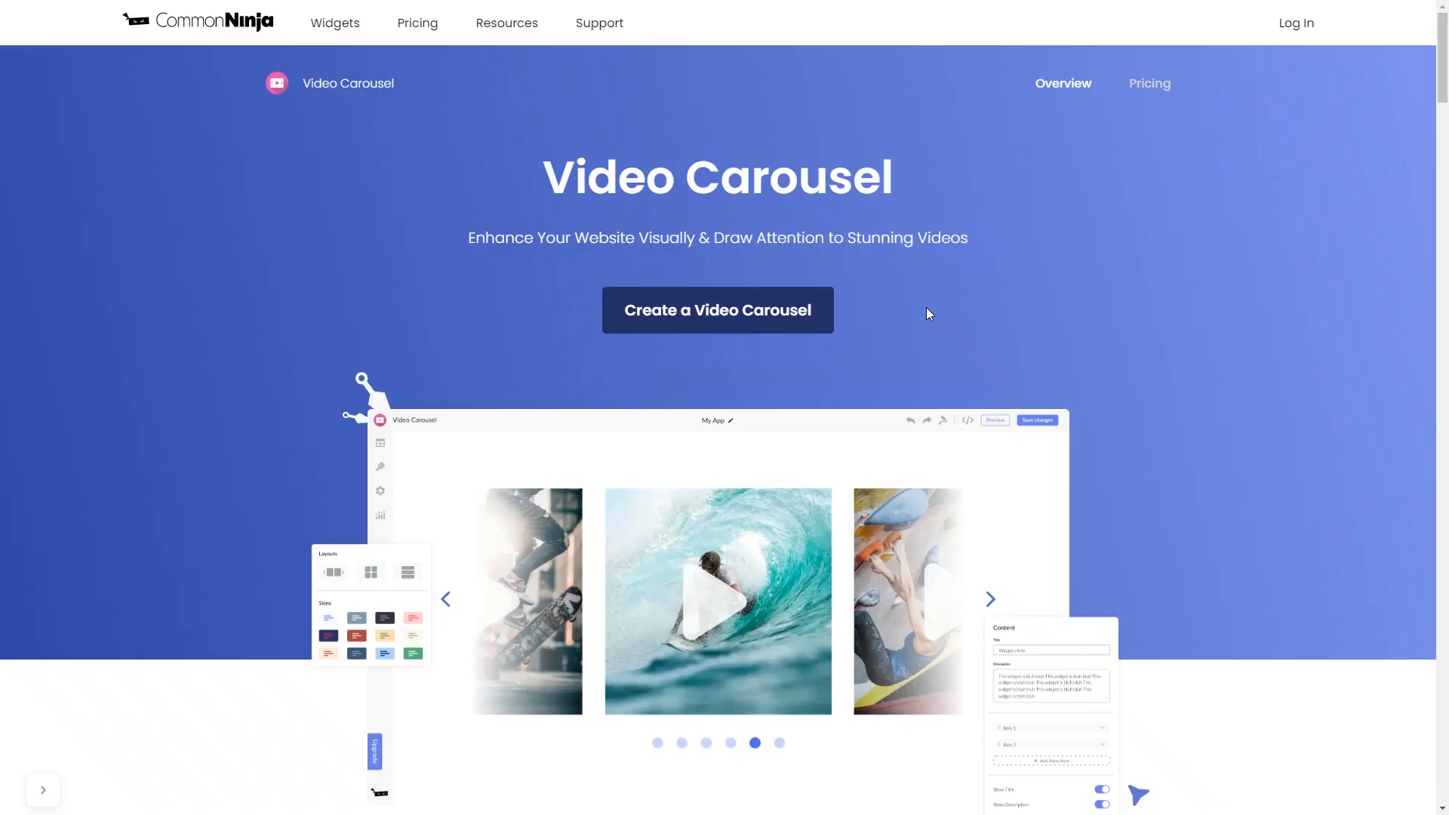
pyautogui.moveTo(792, 330)
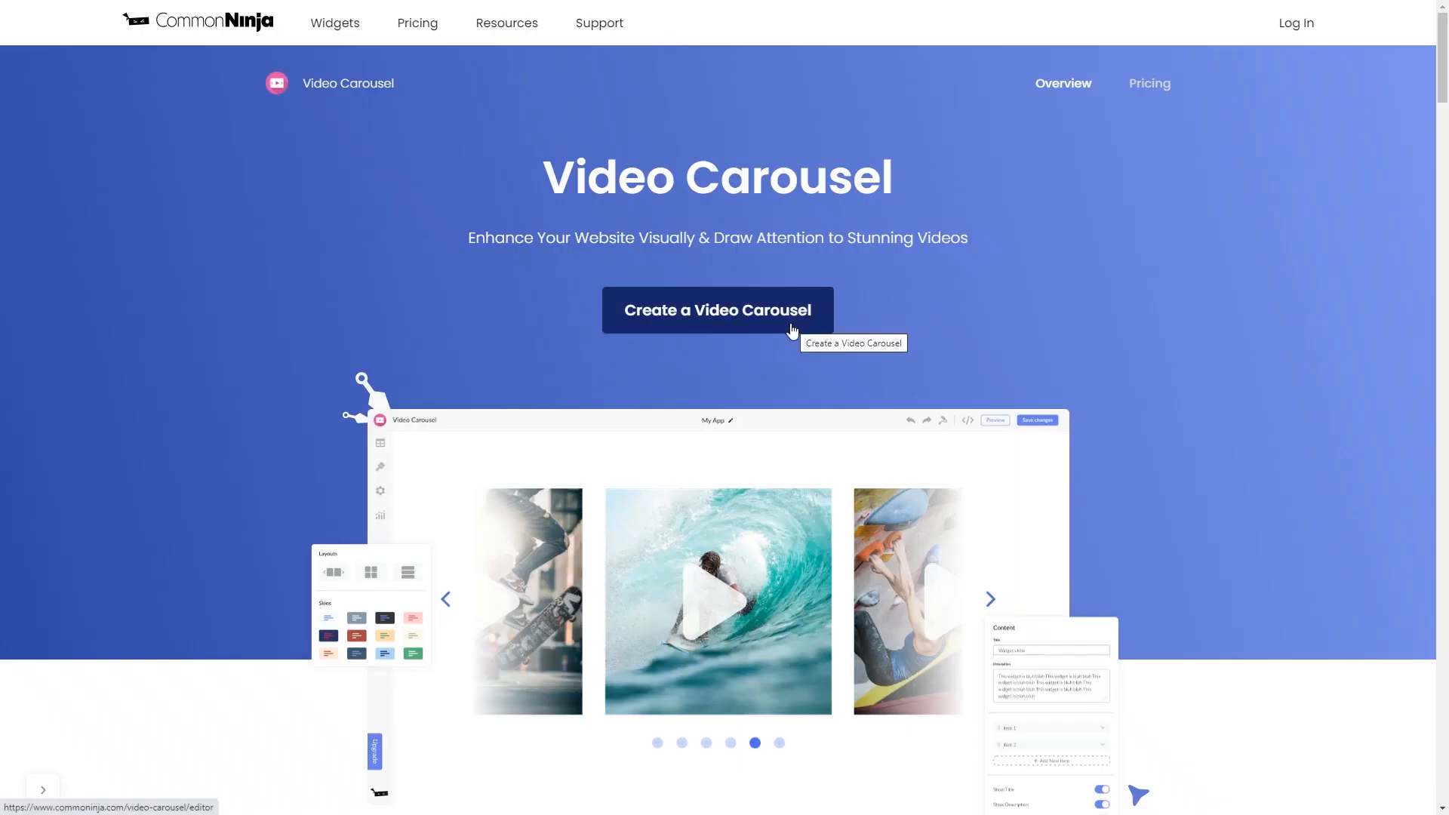
pyautogui.click(717, 309)
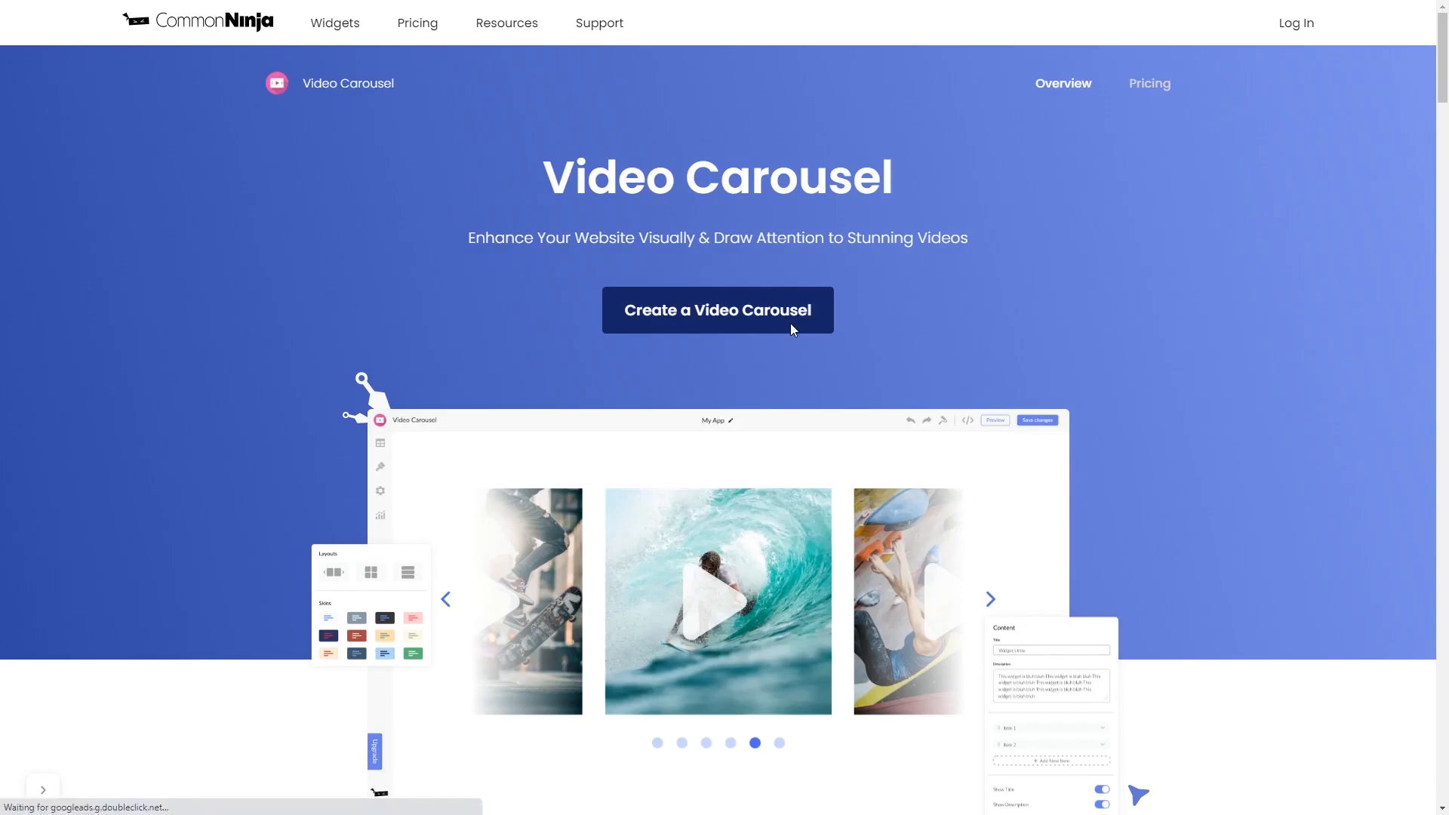
pyautogui.click(717, 309)
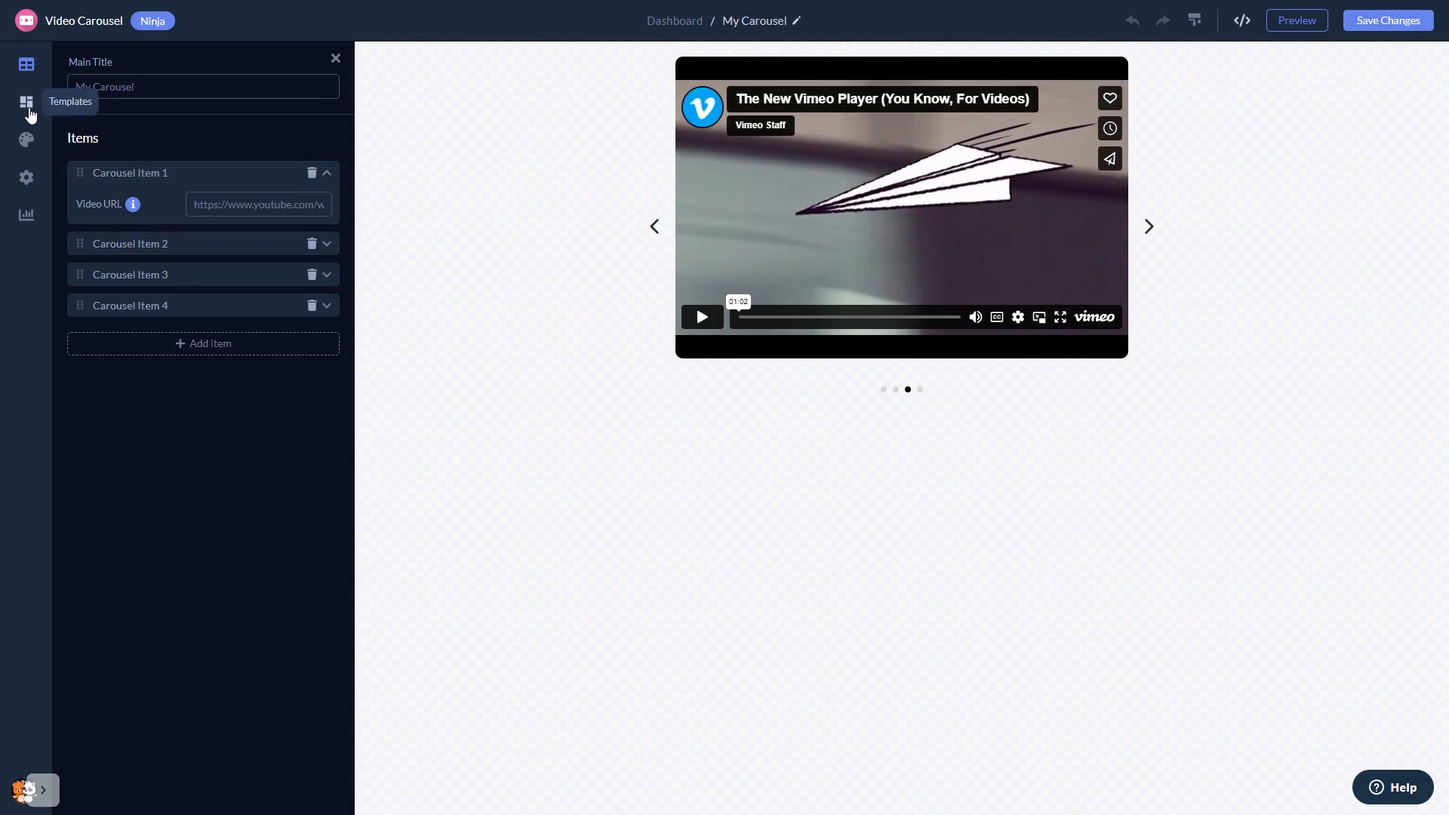
# Try the faded-neighbours layout, then settle on the single-video layout with vertical pagination dots
pyautogui.click(26, 101)
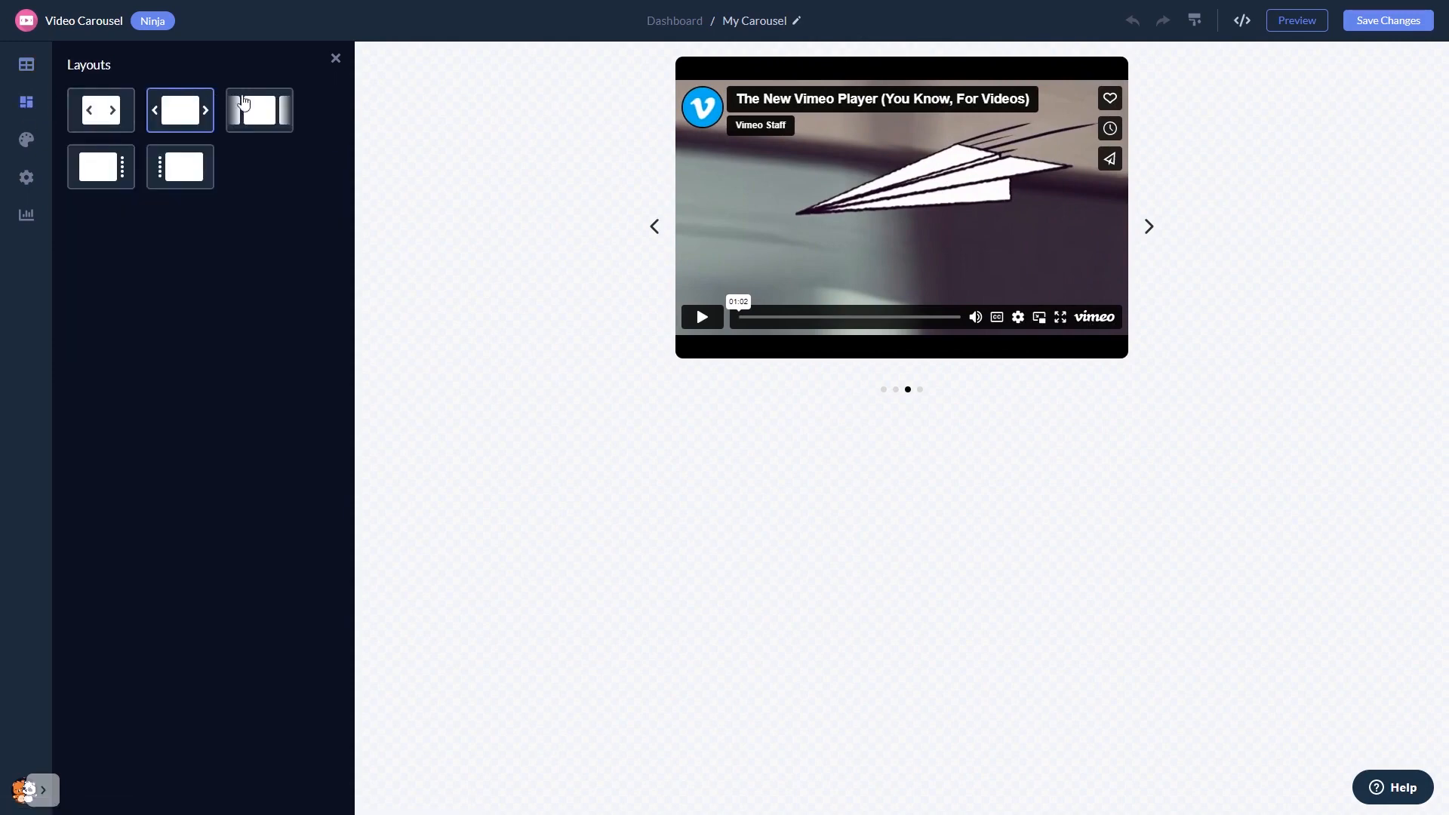
pyautogui.click(258, 110)
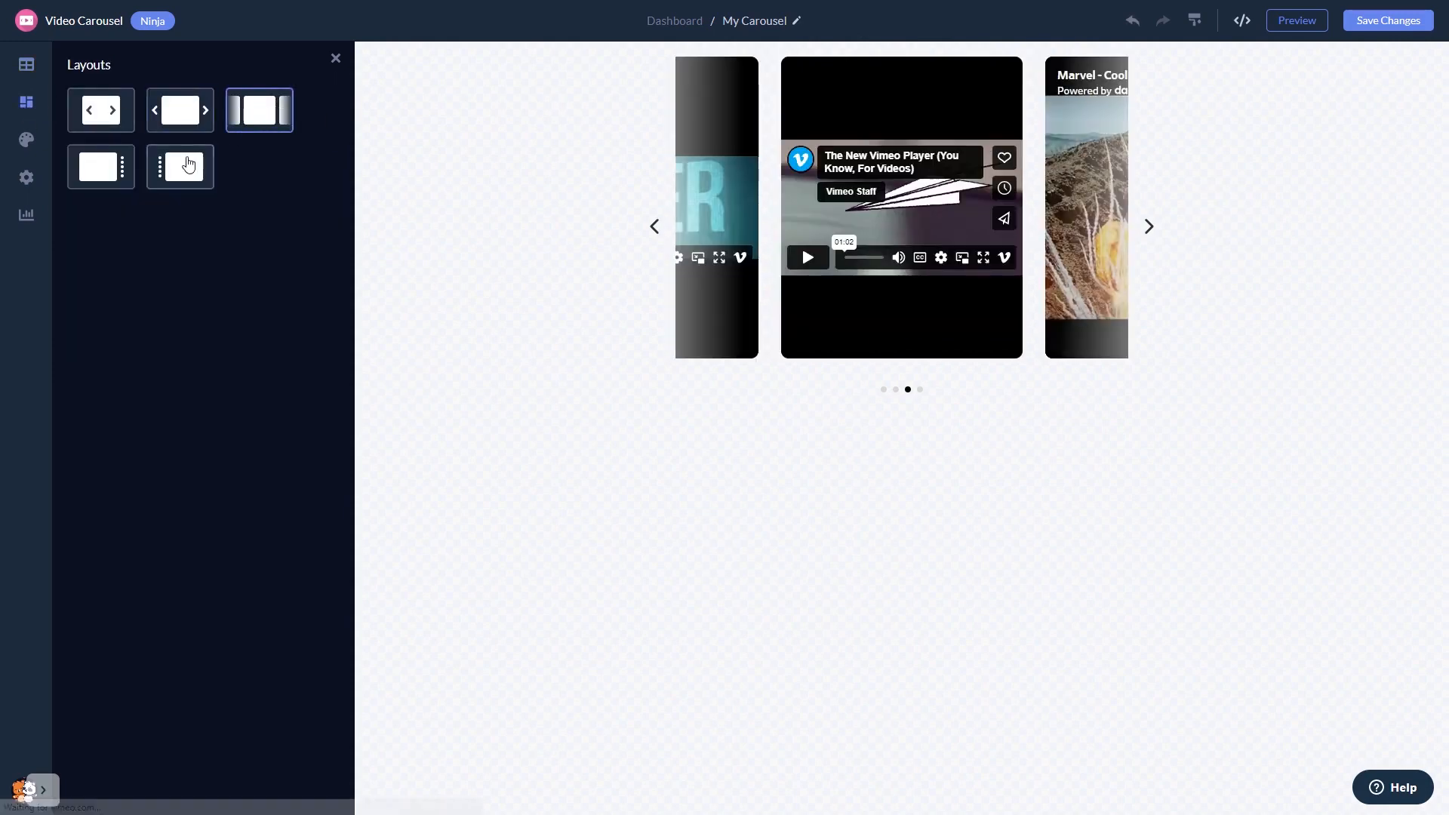
pyautogui.click(179, 168)
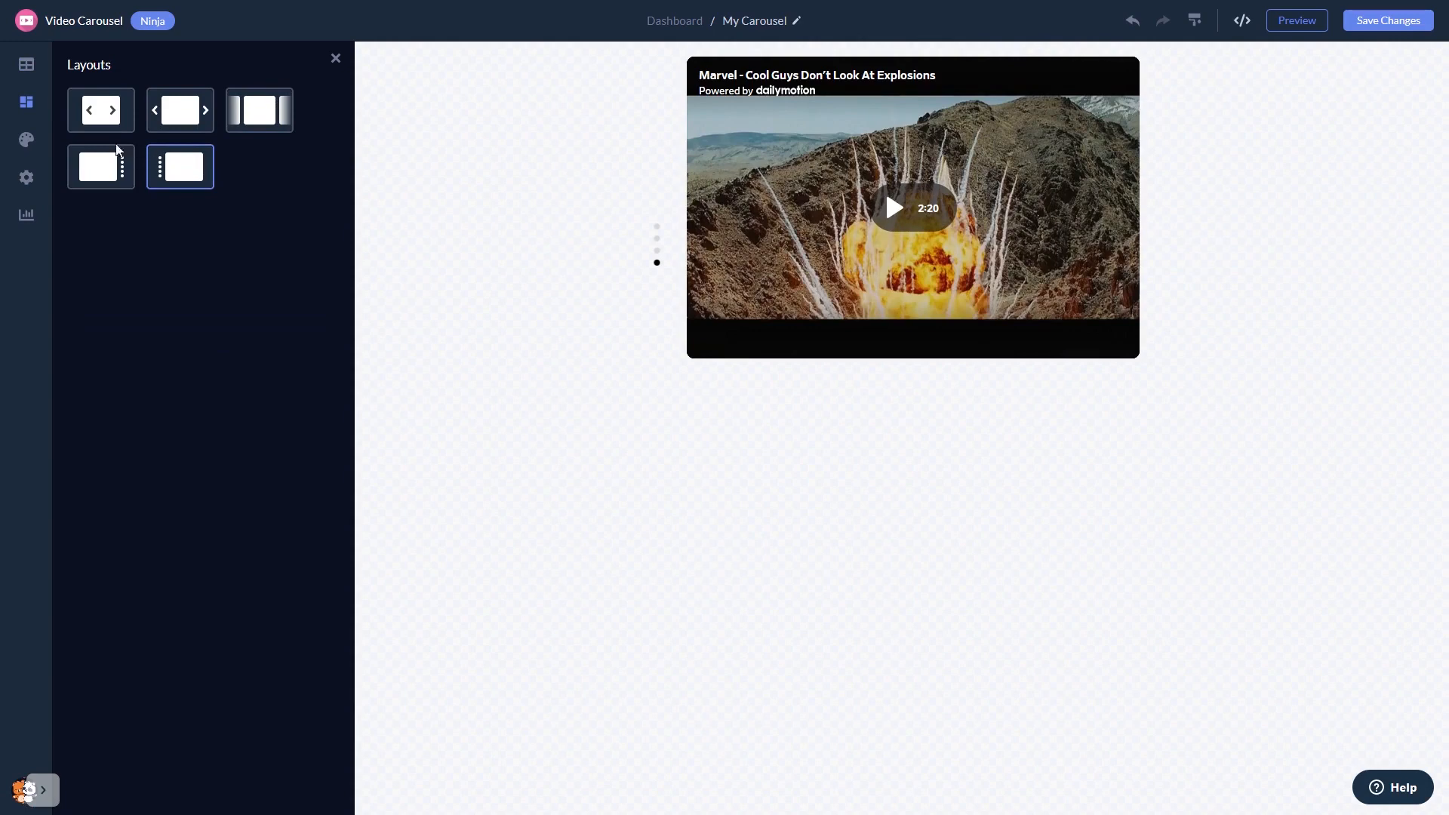
pyautogui.click(25, 140)
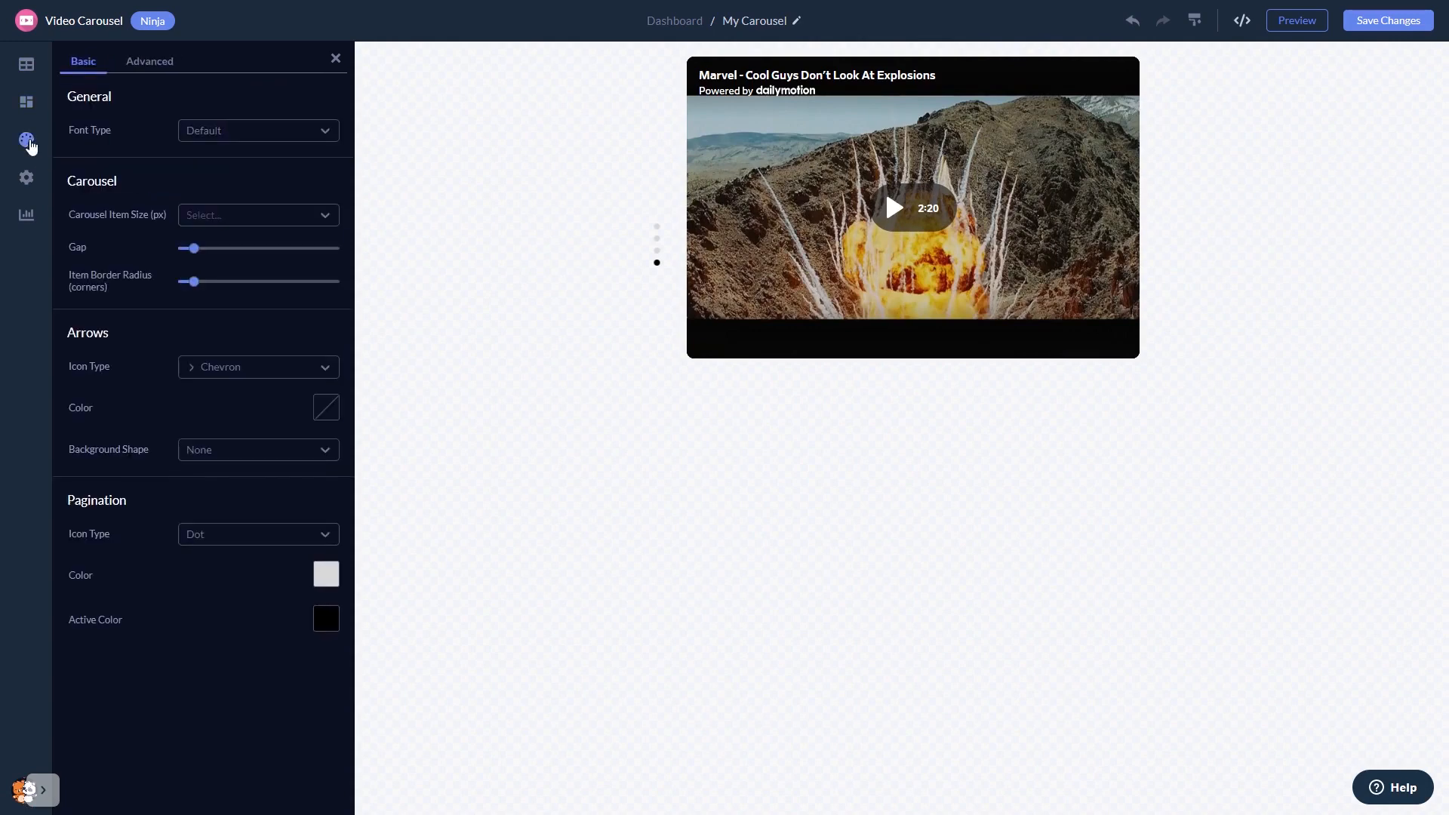
pyautogui.moveTo(27, 178)
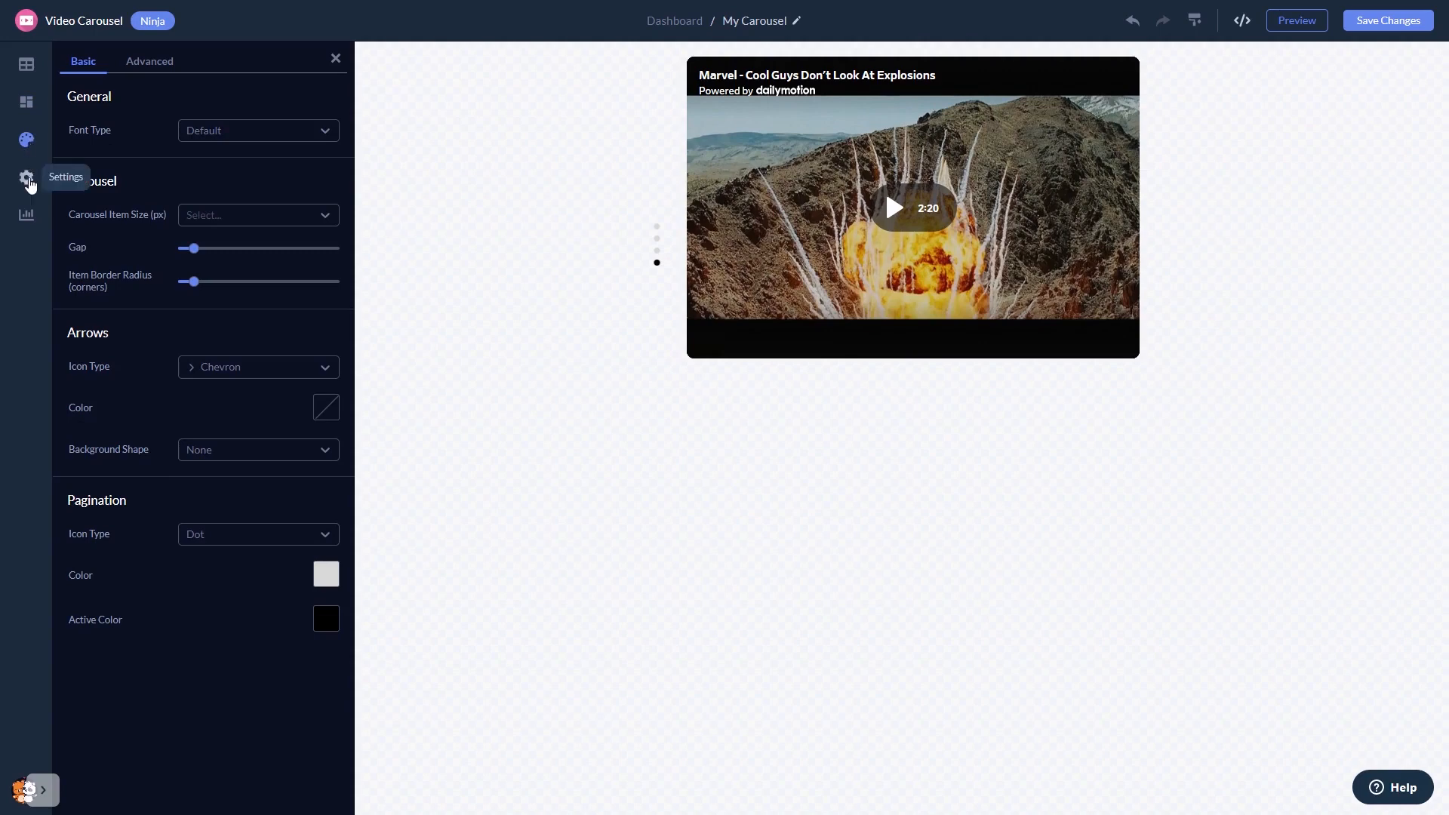
# Review the carousel settings: looping on, pagination shown, title and arrows hidden
pyautogui.click(27, 178)
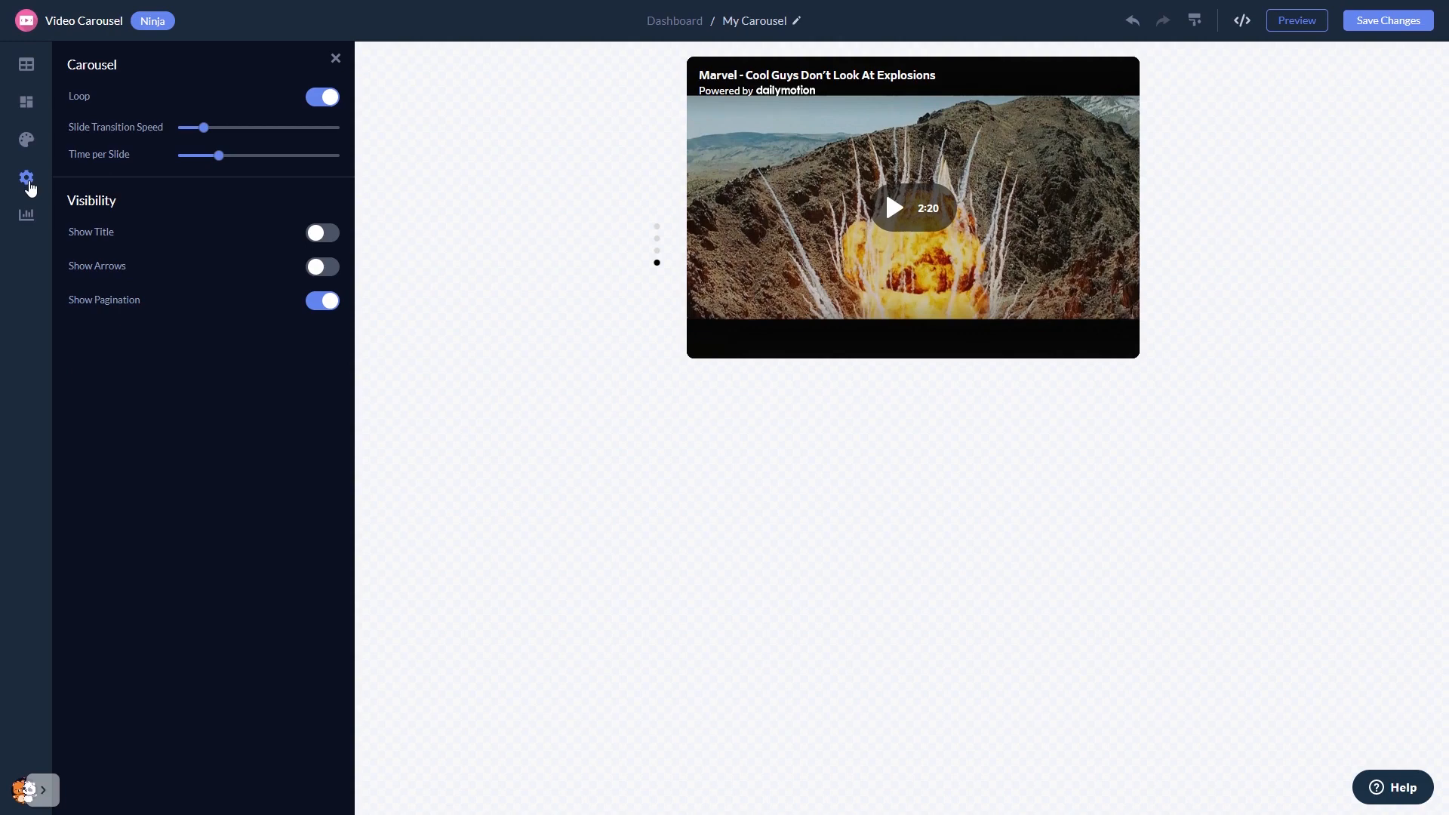
pyautogui.moveTo(1075, 434)
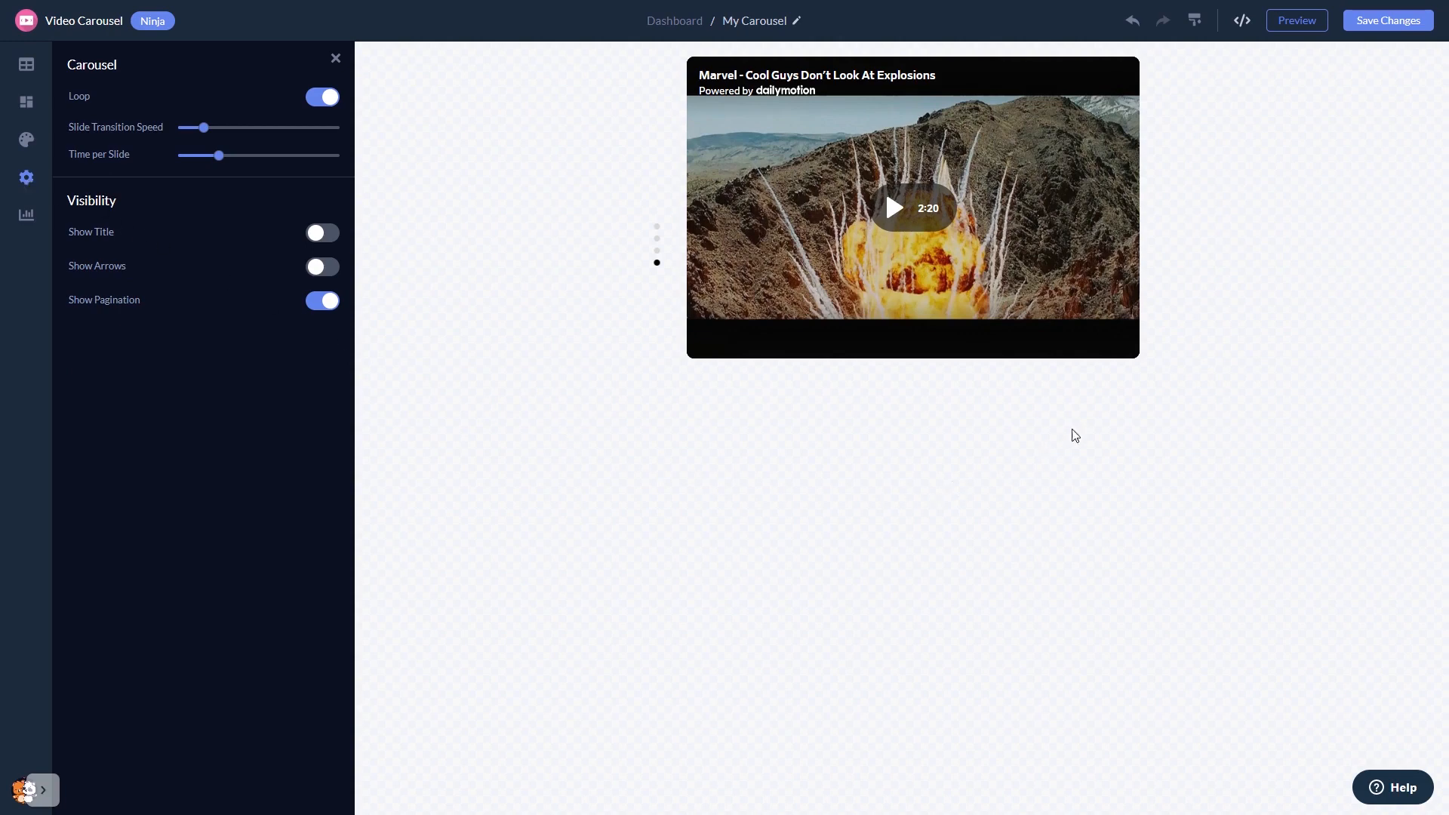
pyautogui.moveTo(1387, 19)
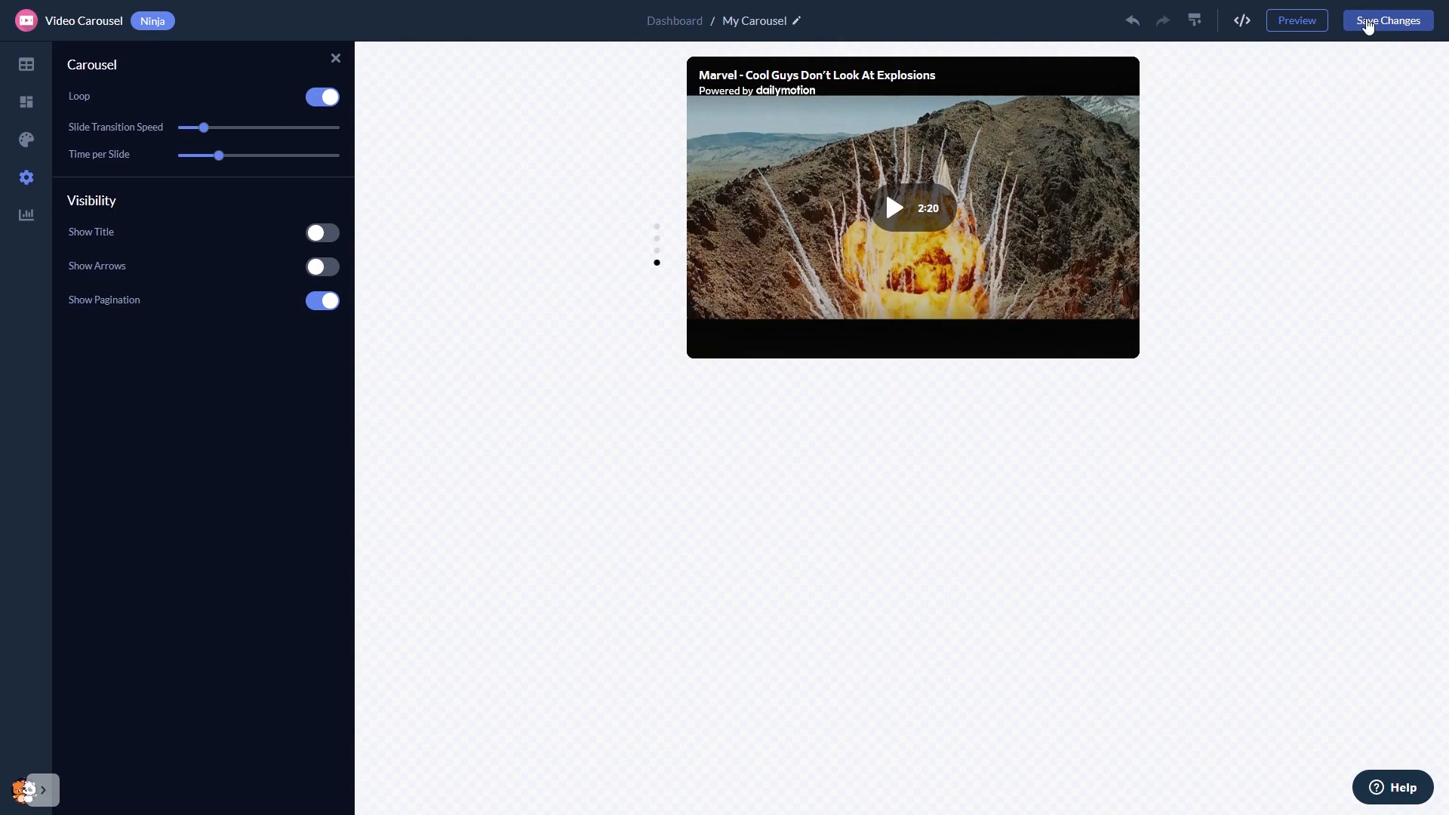
pyautogui.moveTo(1072, 87)
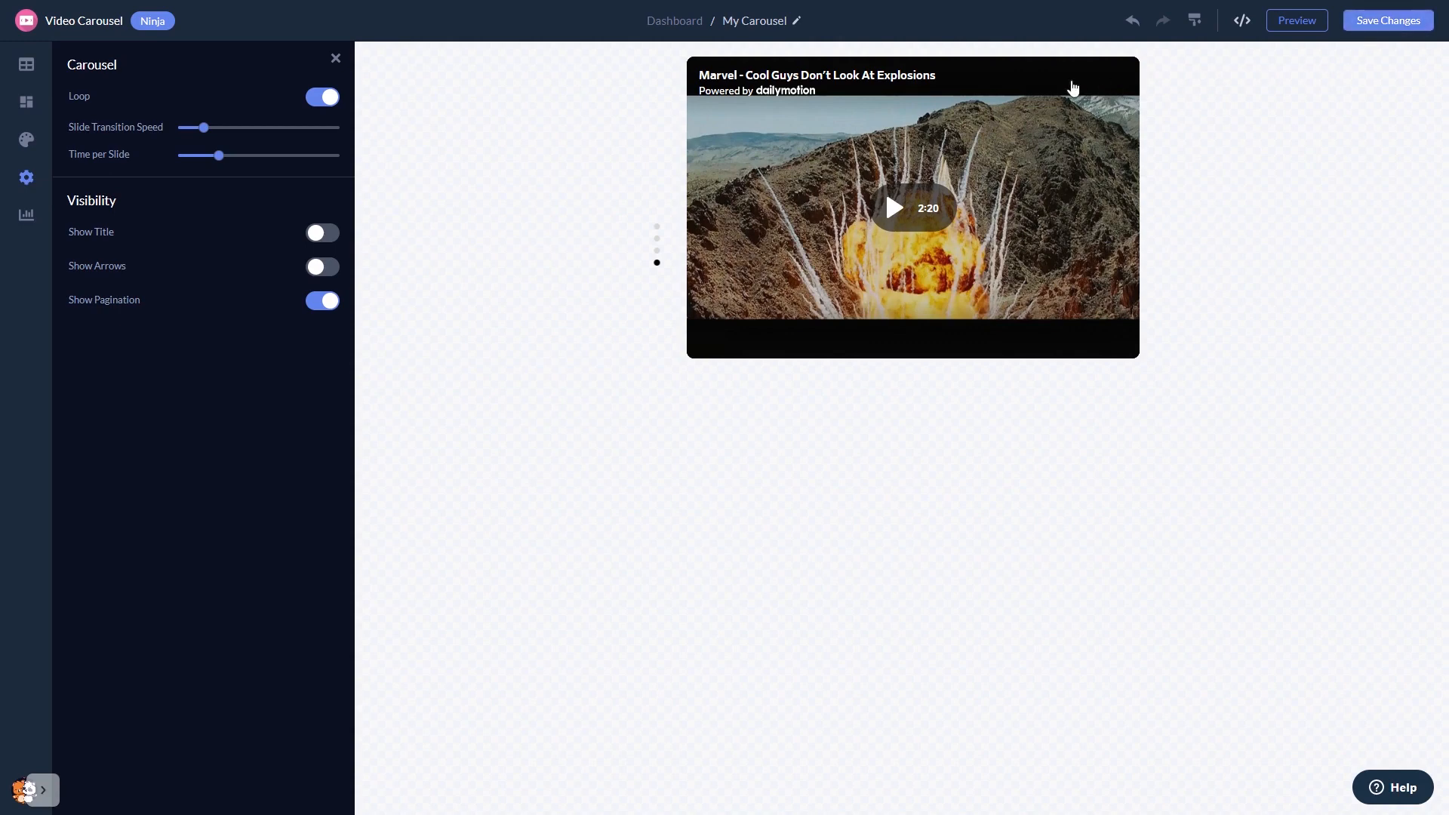
pyautogui.moveTo(675, 19)
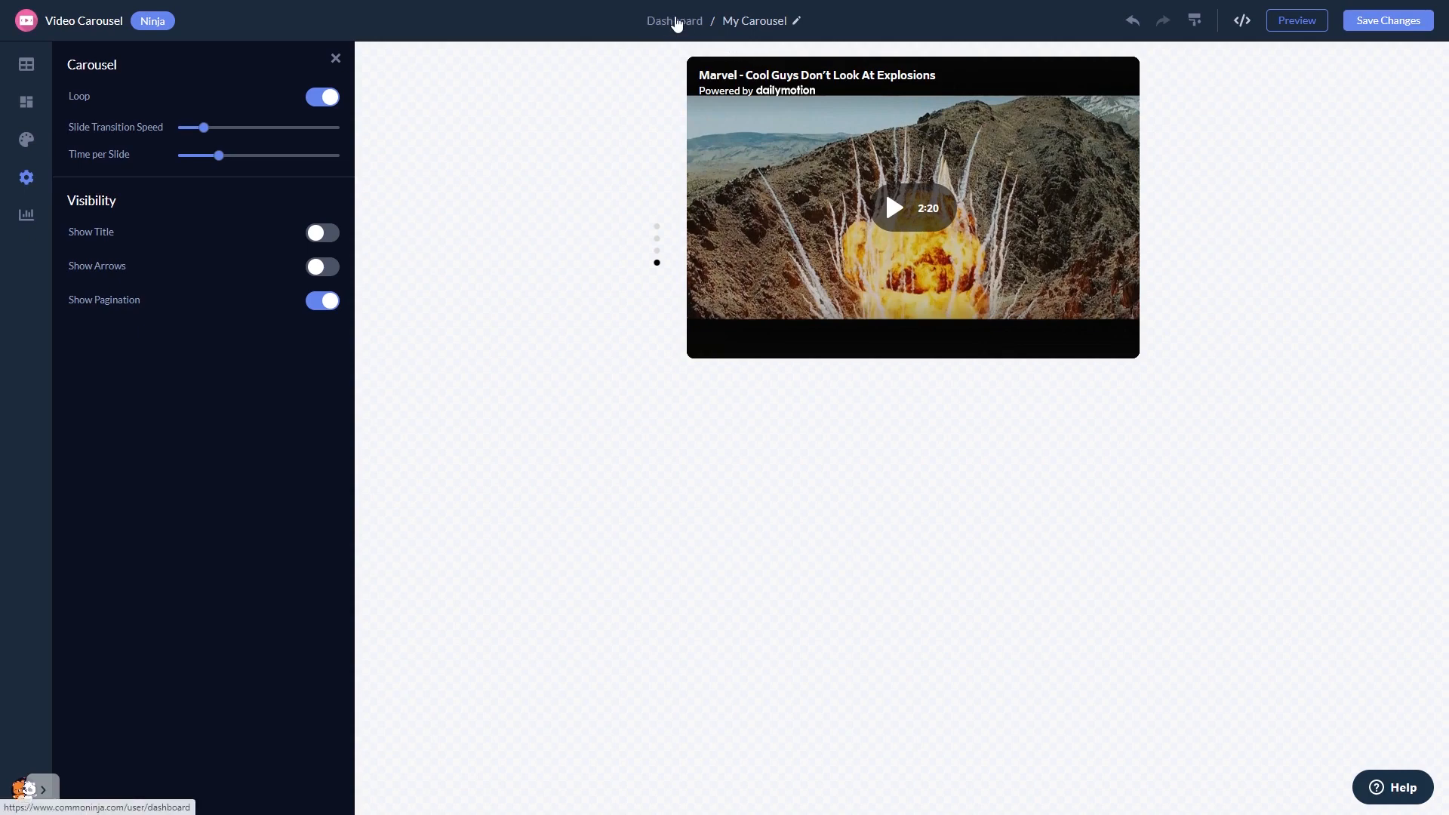
# Return to the dashboard's widgets list and bring up My Widget's installation code
pyautogui.click(657, 227)
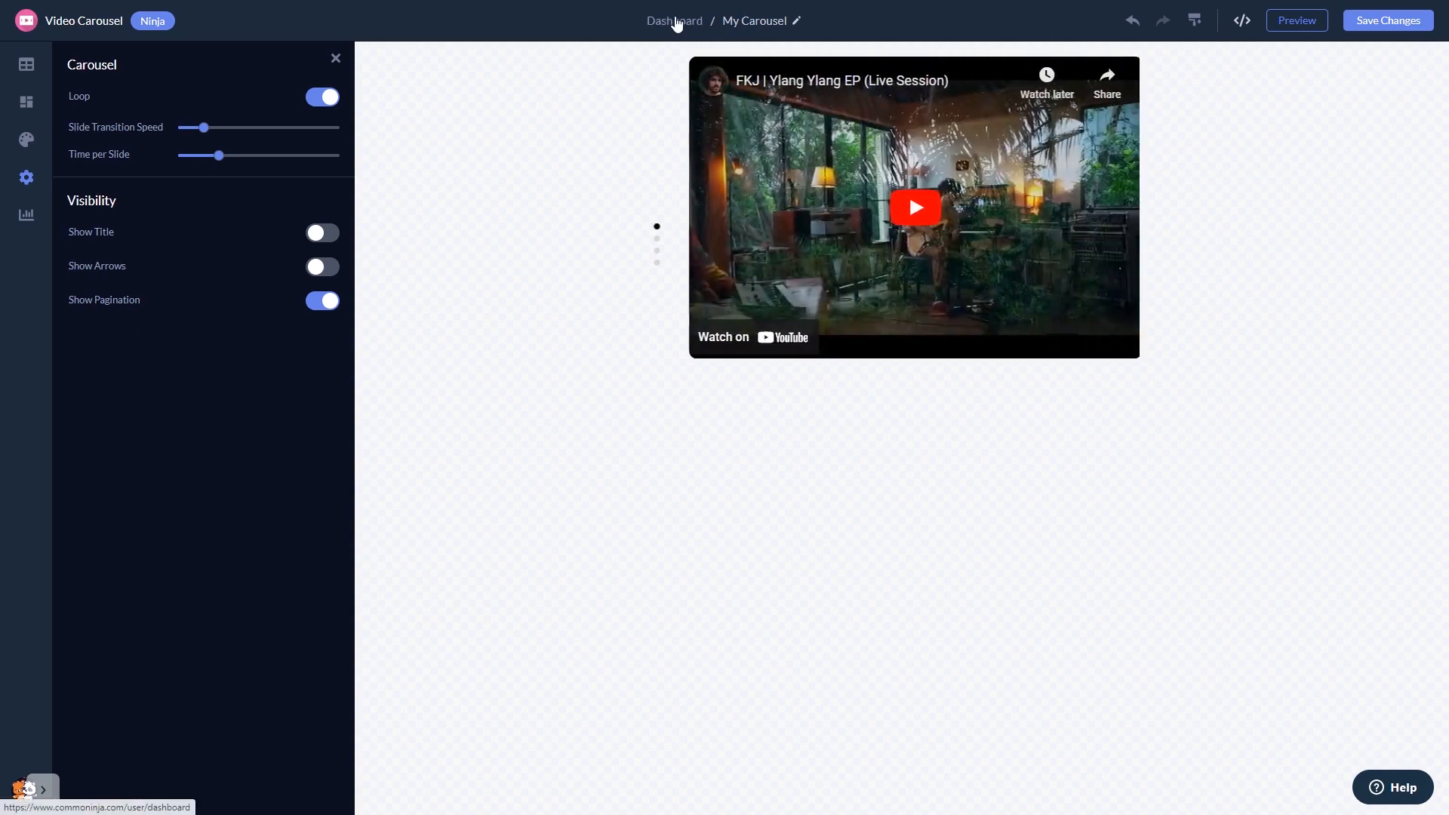
pyautogui.click(673, 20)
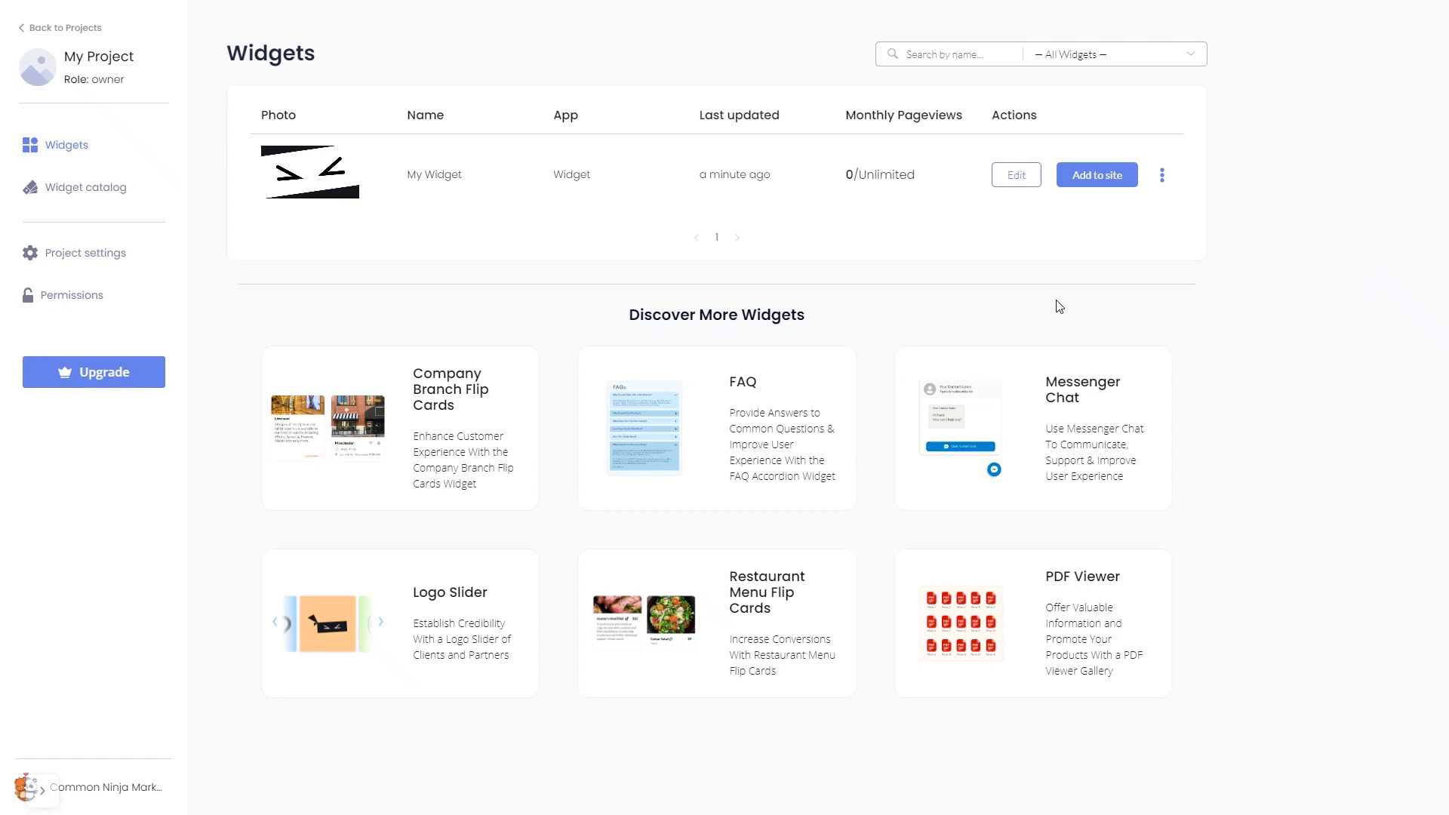
pyautogui.moveTo(1093, 239)
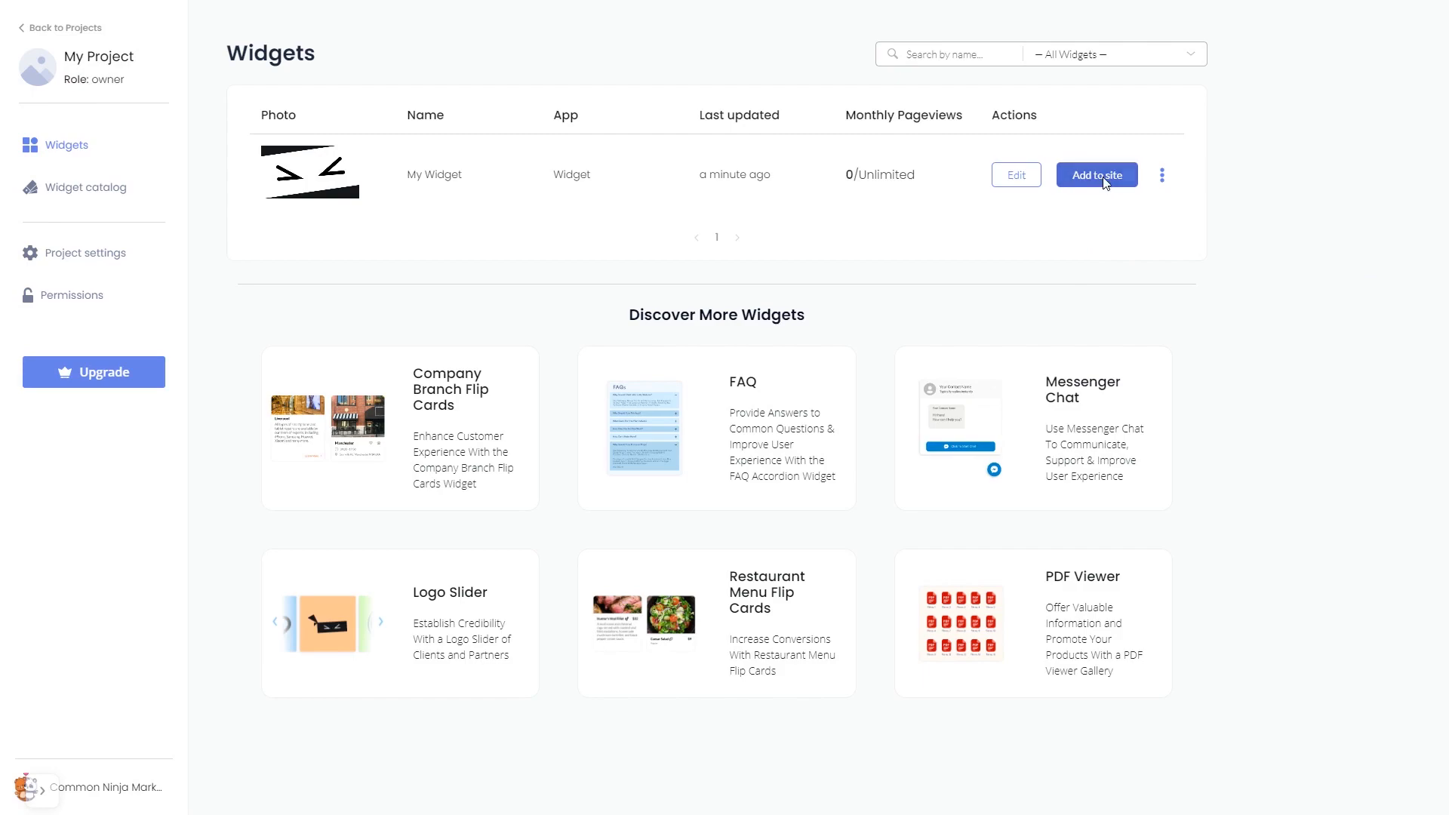
pyautogui.click(1096, 175)
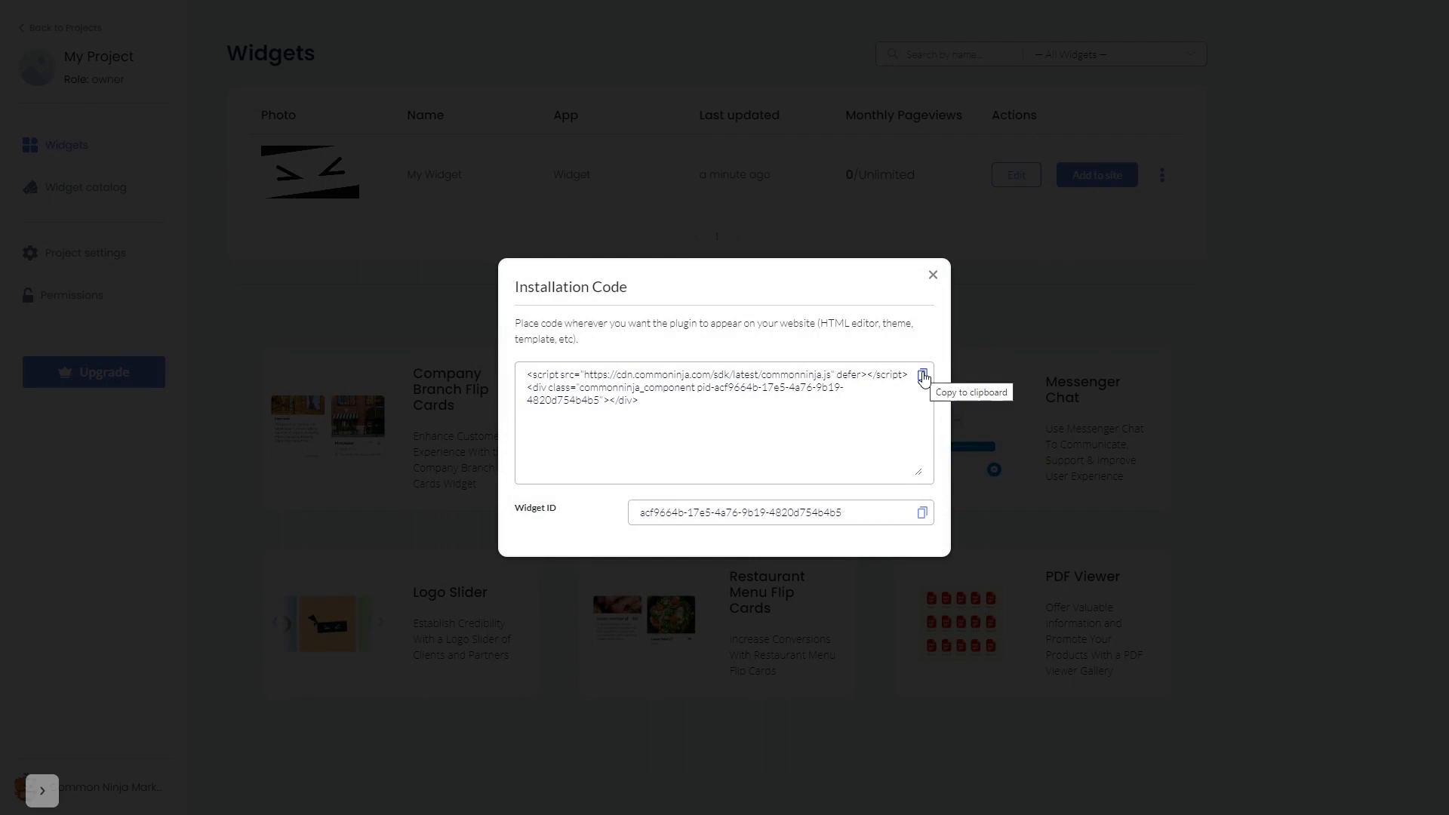
# Copy the installation code to the clipboard and close the code window
pyautogui.click(922, 376)
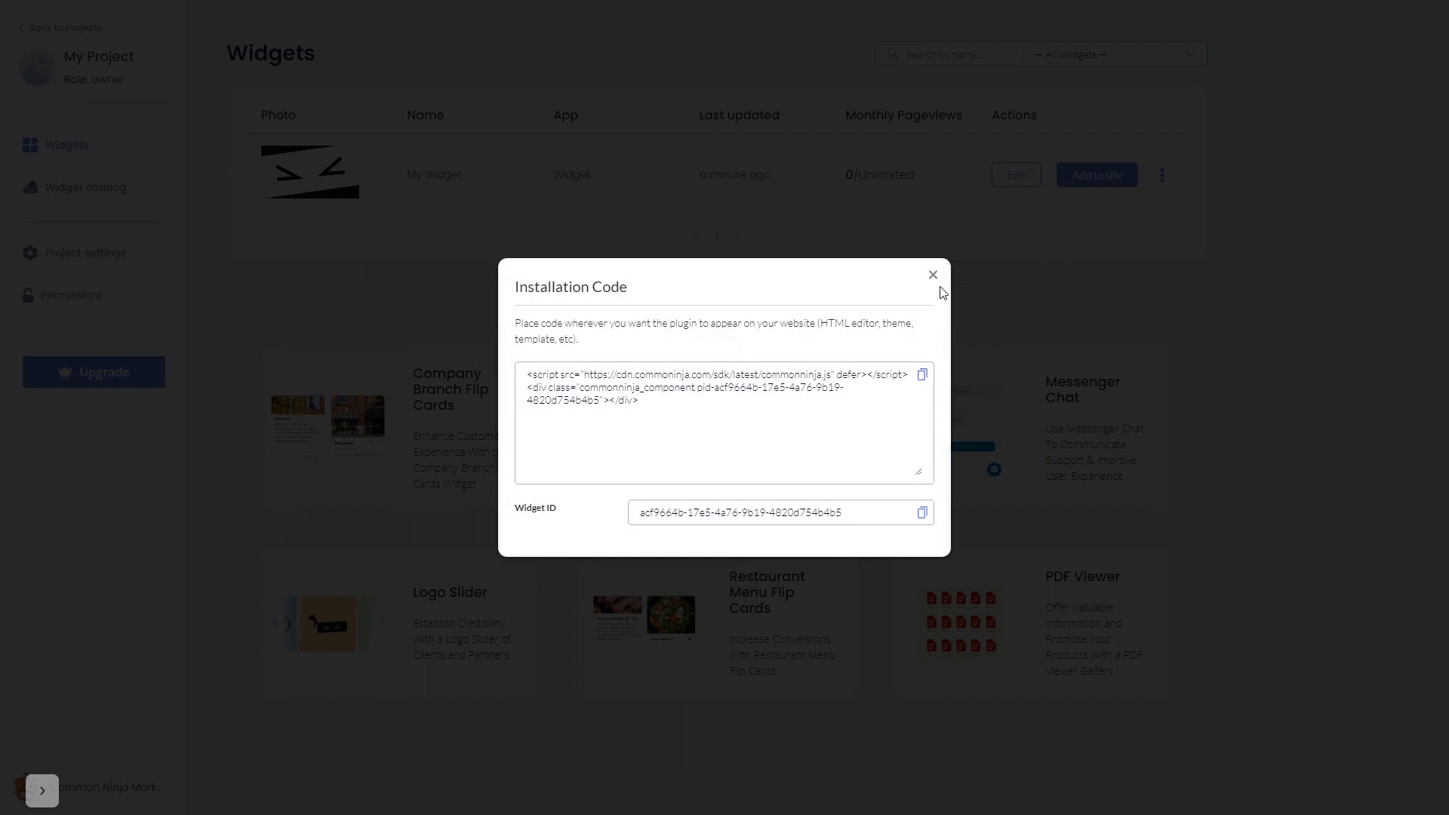
pyautogui.click(933, 274)
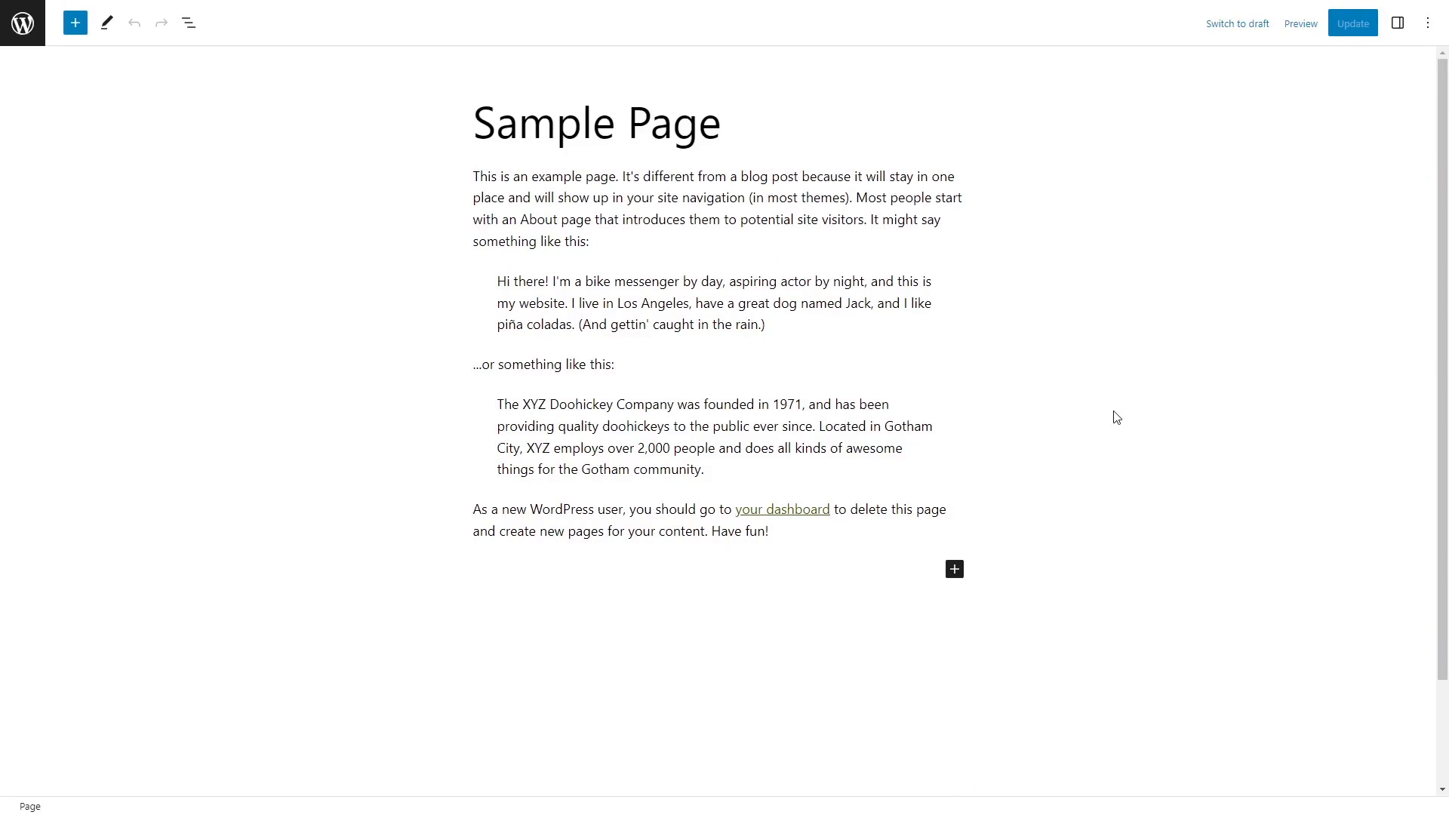
pyautogui.moveTo(726, 333)
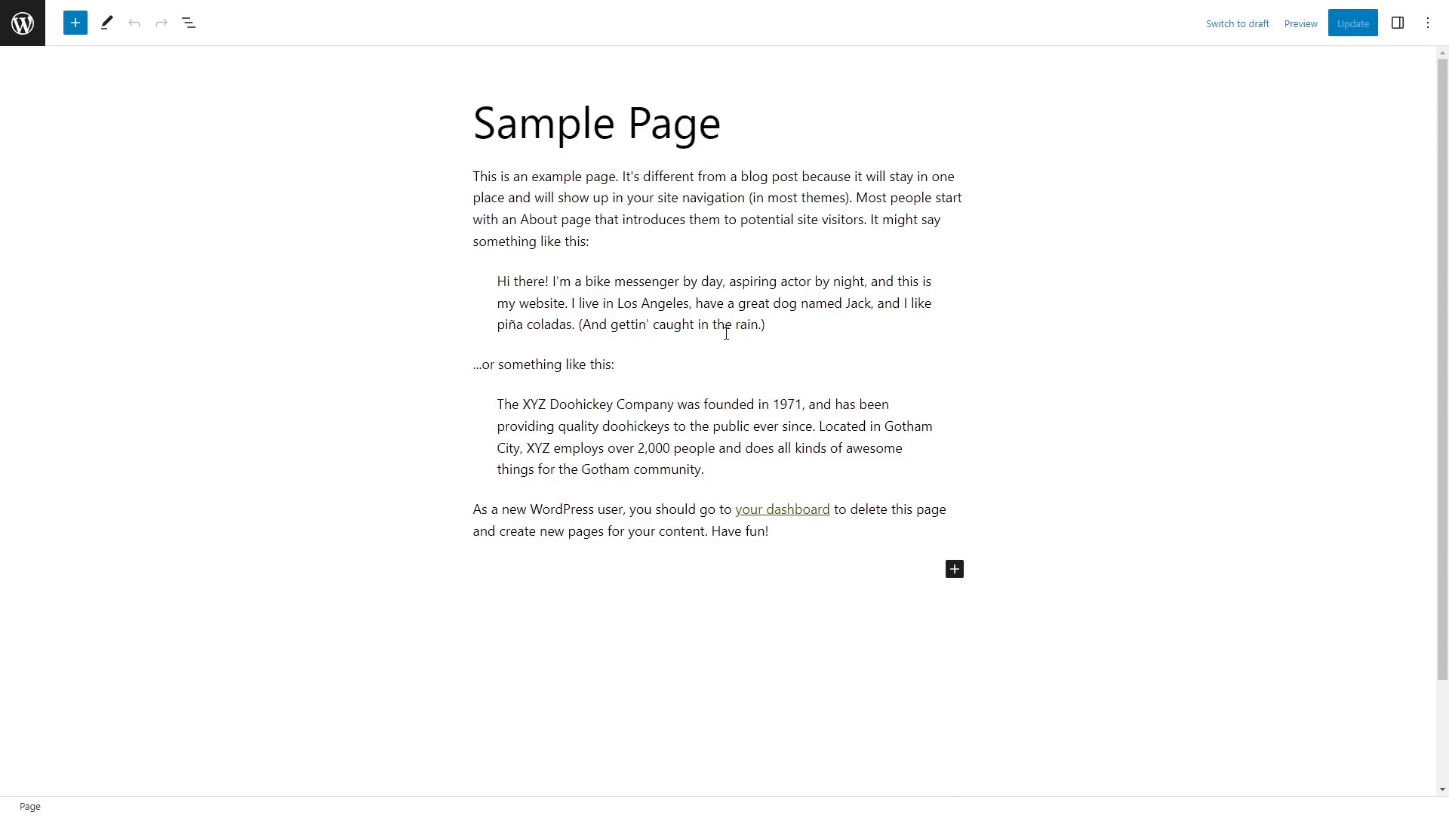
pyautogui.moveTo(719, 347)
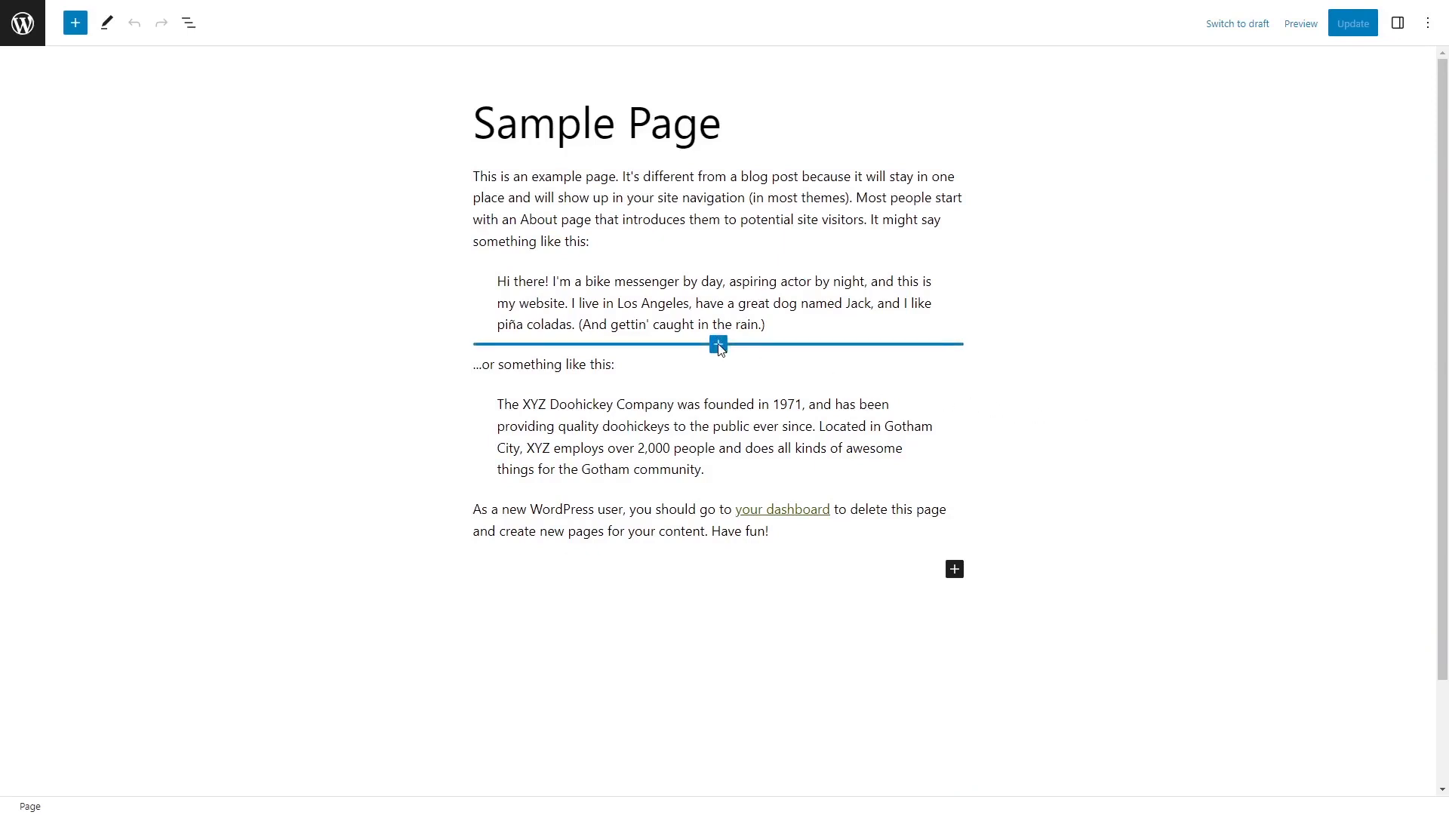
# Insert a Custom HTML block below the first quote on the Sample Page, found by searching 'html'
pyautogui.click(719, 344)
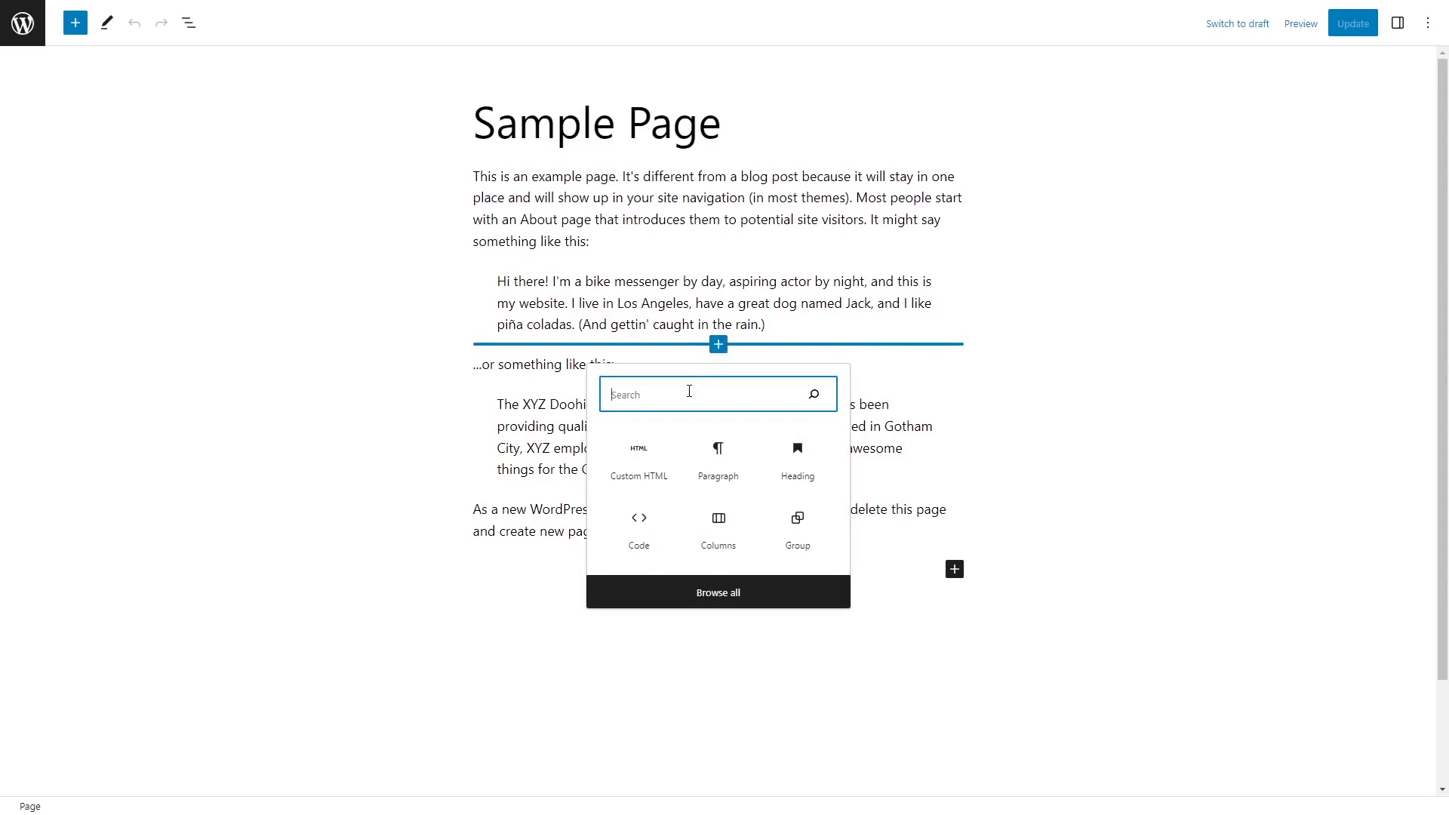
pyautogui.write('html')
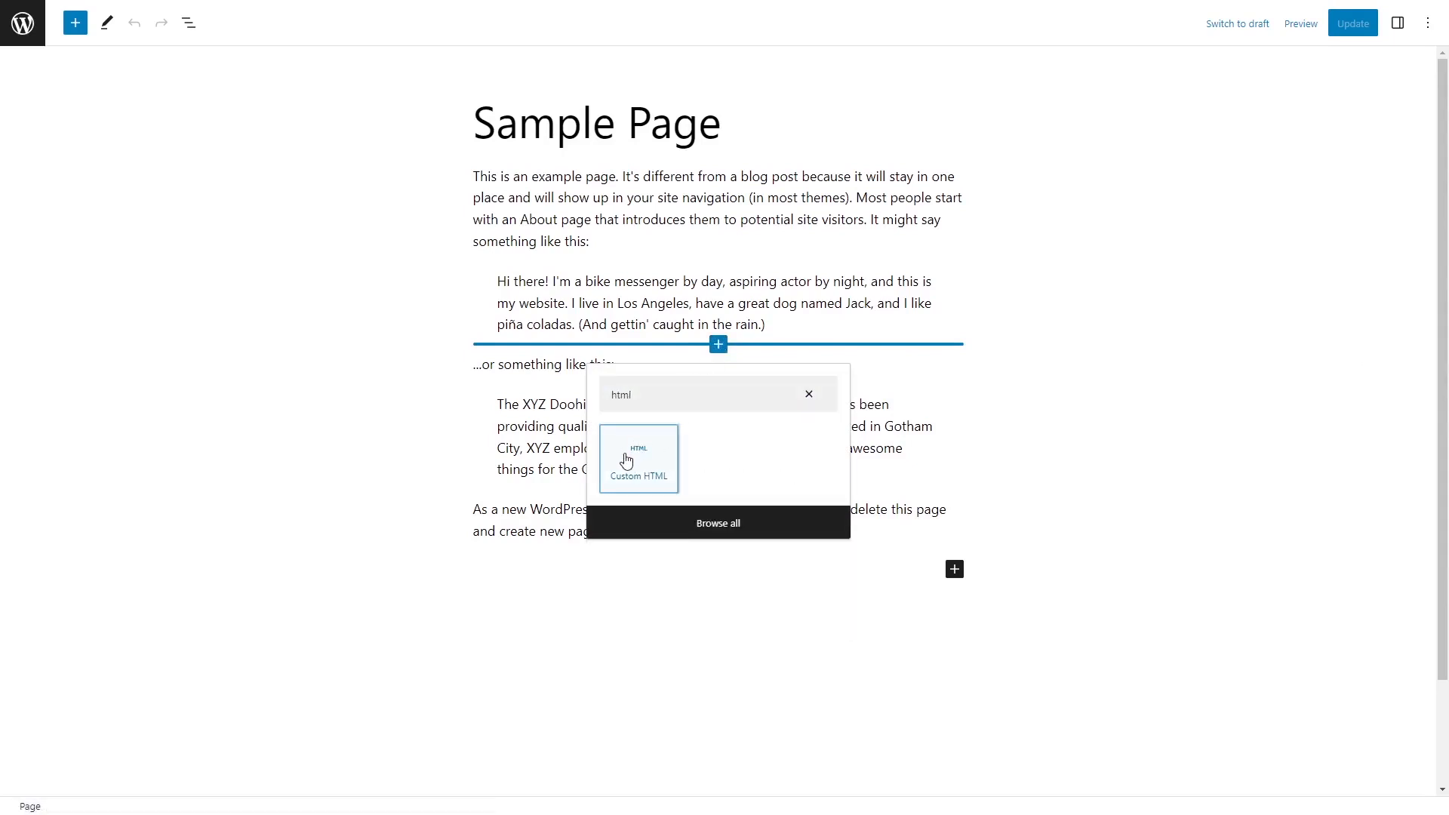
pyautogui.click(637, 459)
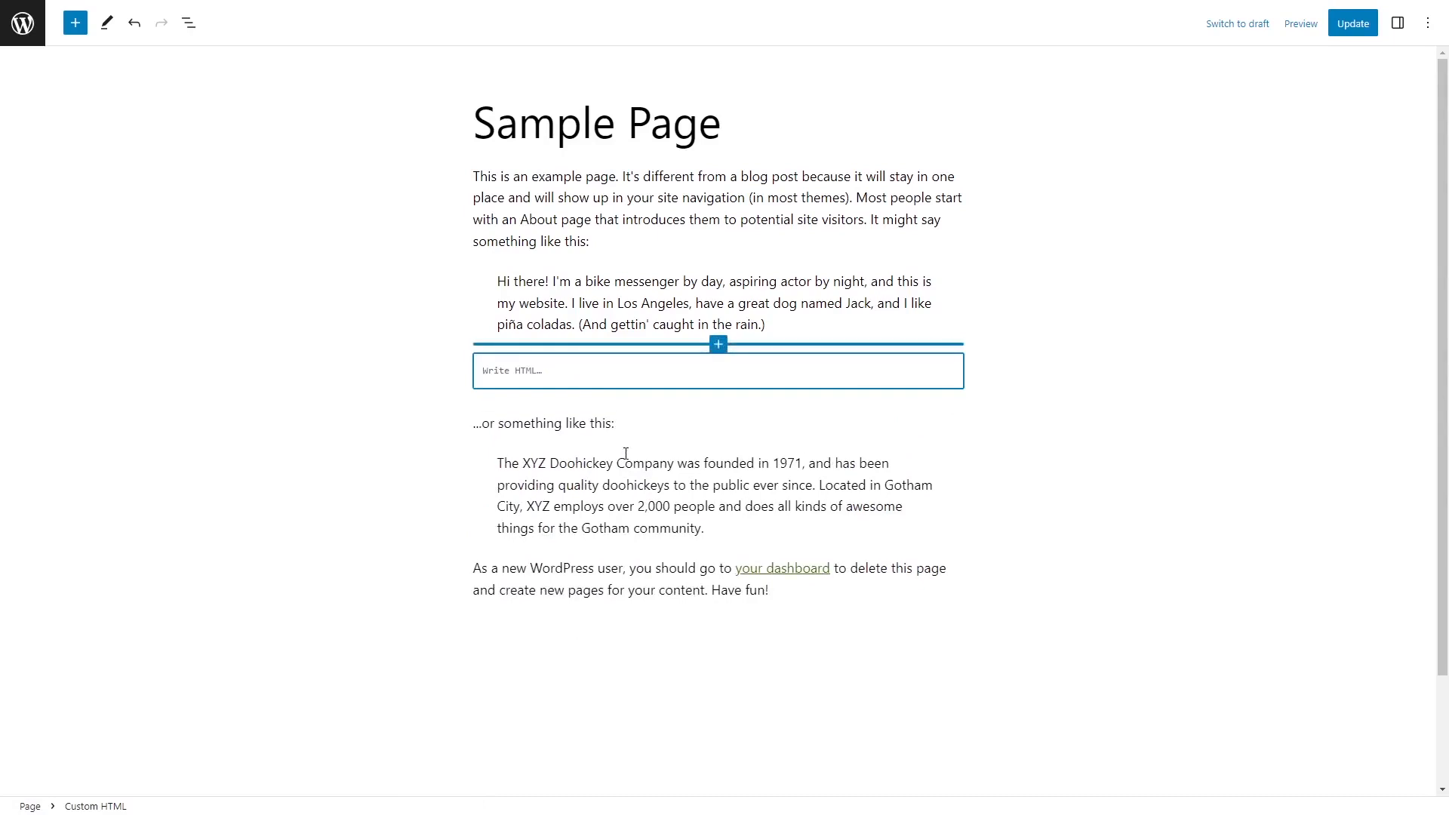
# Paste the Common Ninja embed script into the Custom HTML block and show its preview
pyautogui.write('<script src="https://cdn.commoninja.com/sdk/latest/commonninja.js" defer></script> <div class="commonninja_component pid-2c875235-23de-4e85-b16e-1766927b0899"></div>')
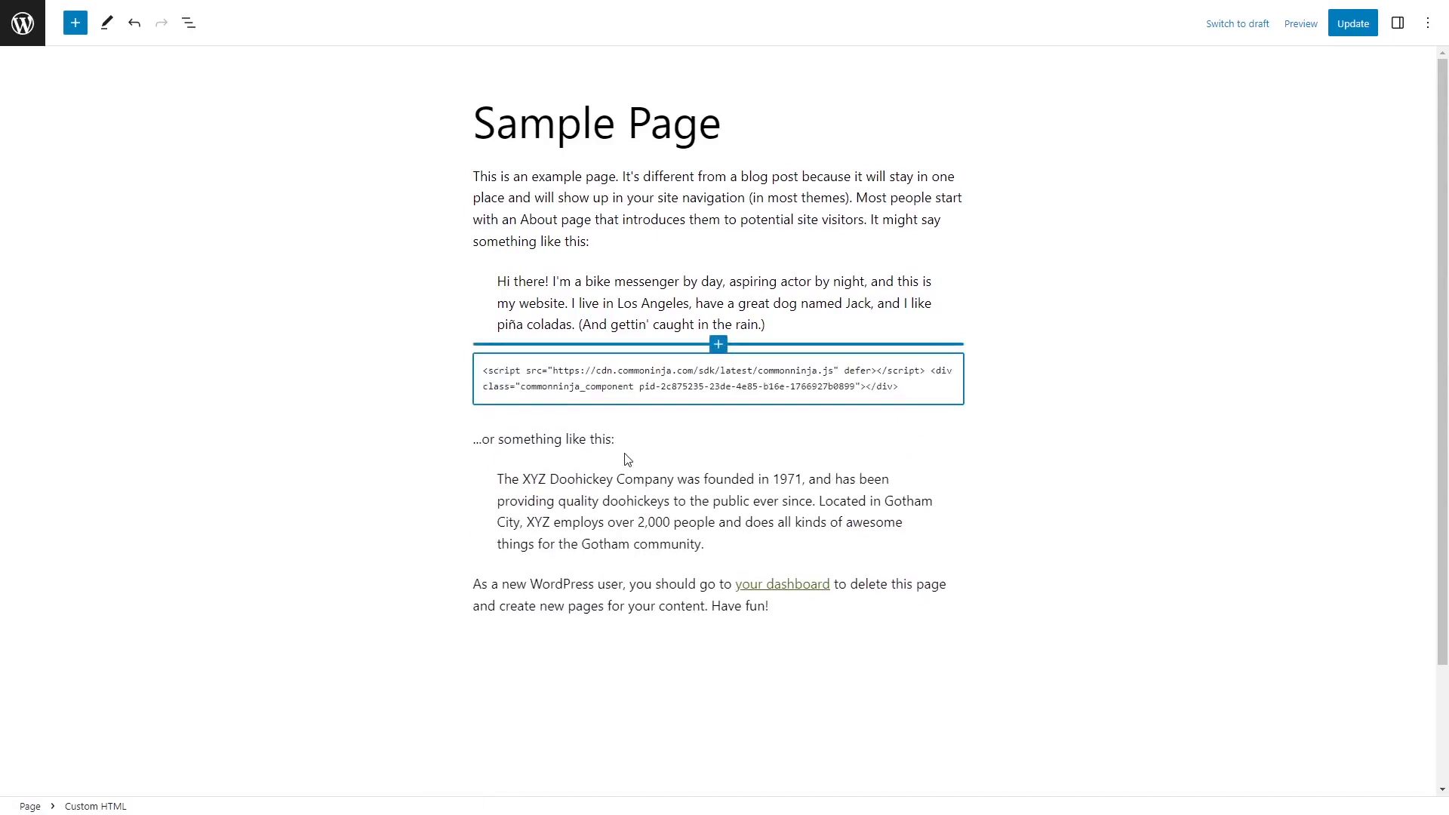
pyautogui.click(717, 379)
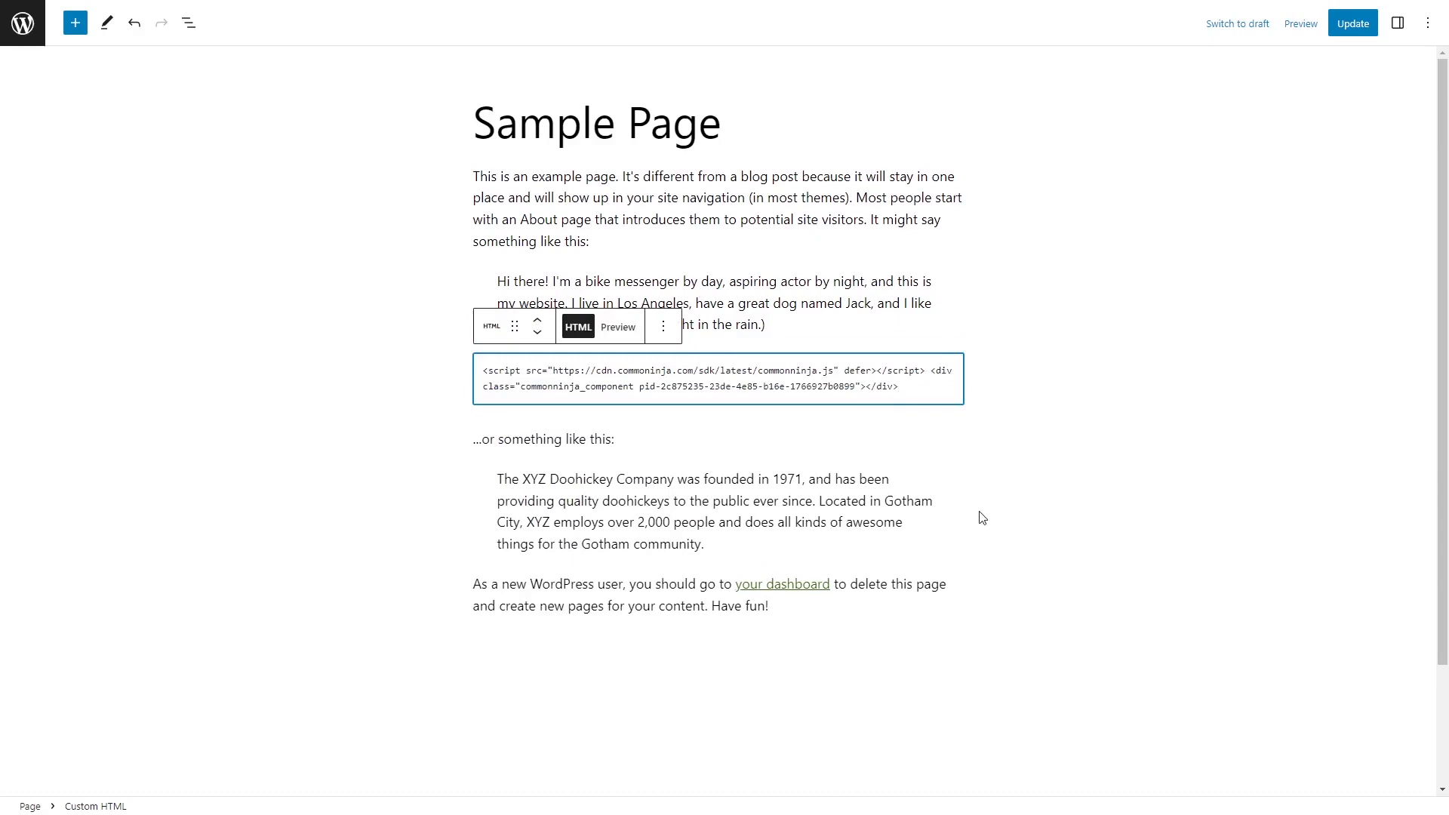
pyautogui.moveTo(628, 339)
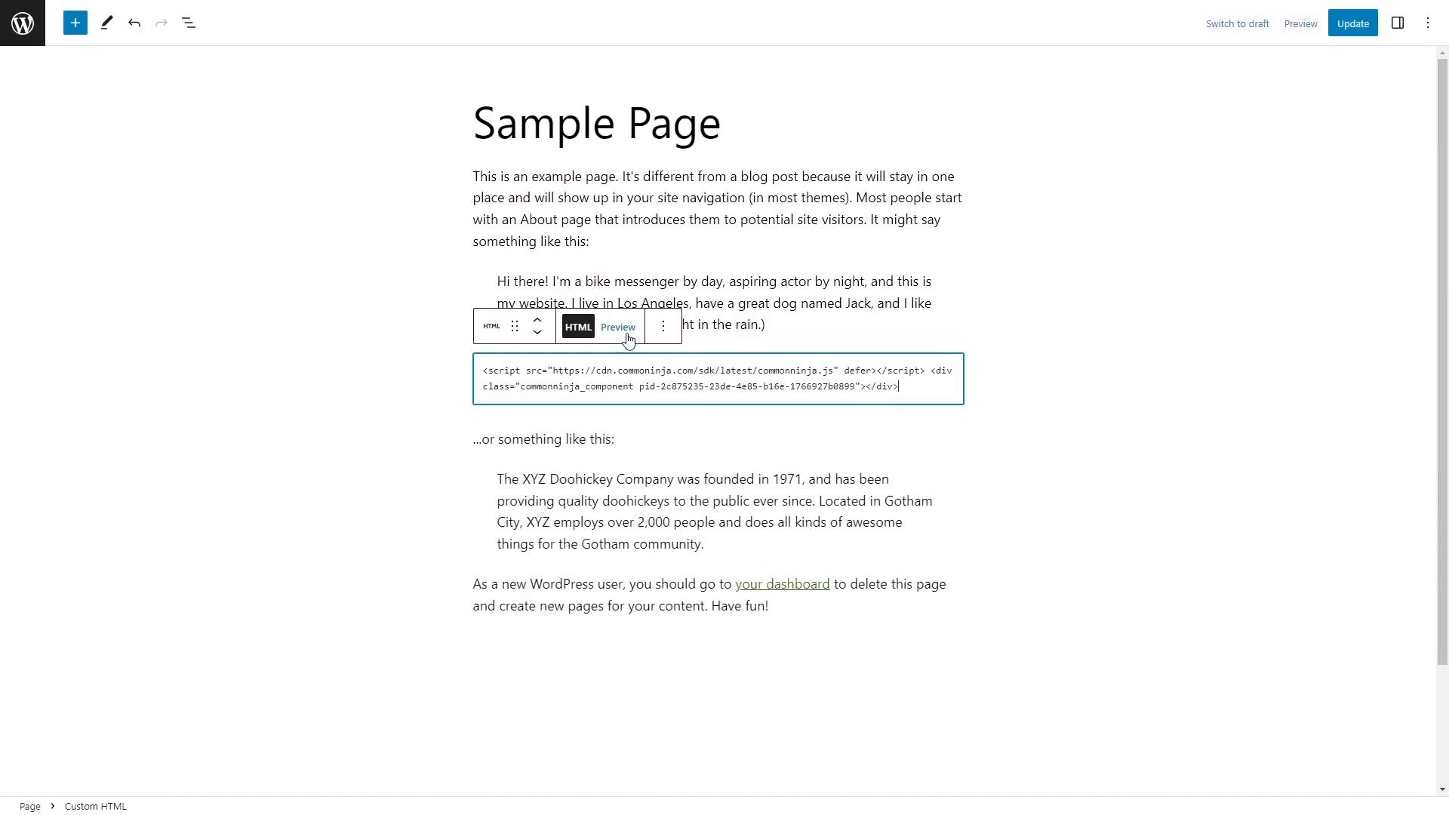
pyautogui.click(617, 326)
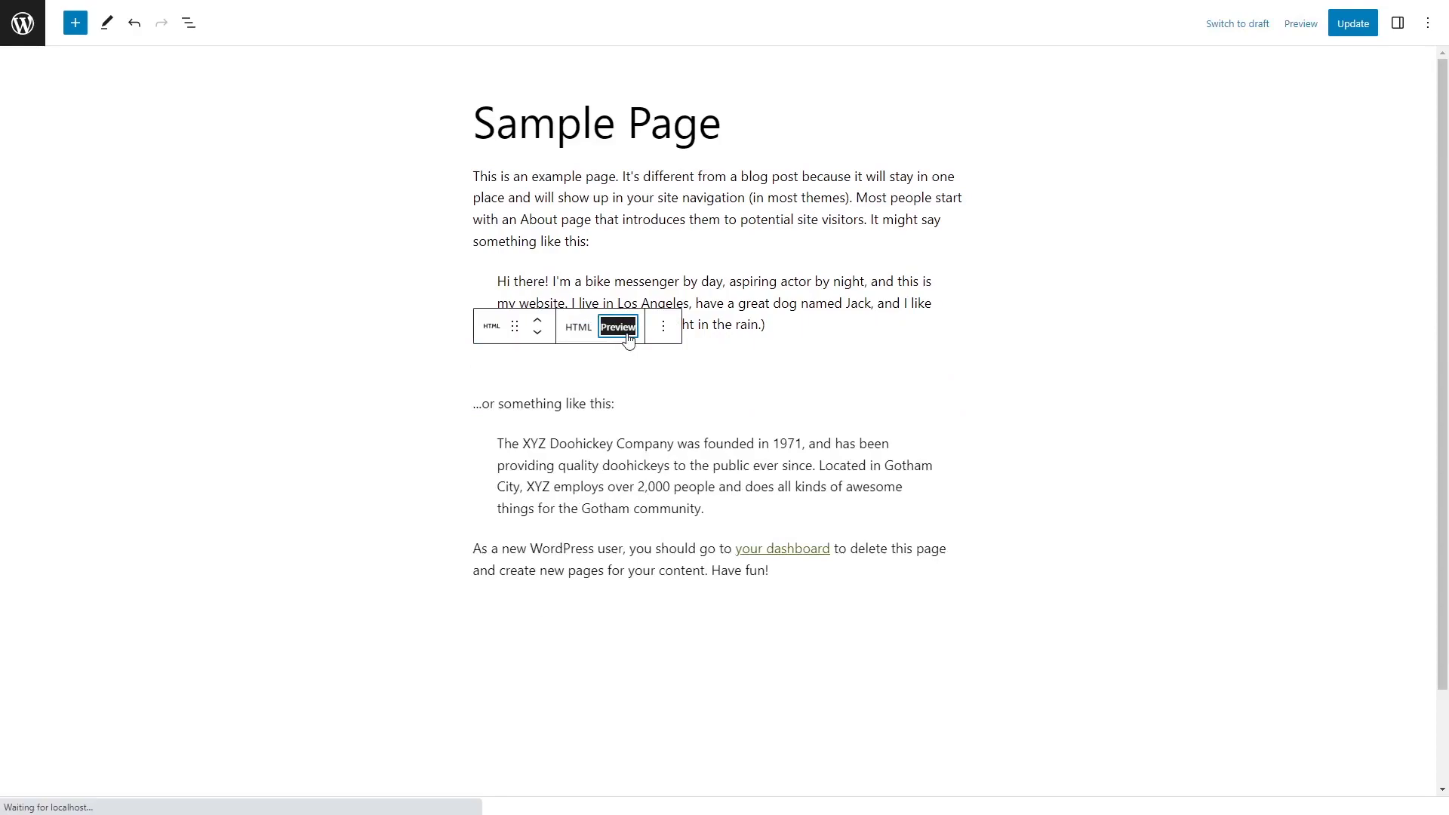
pyautogui.click(618, 326)
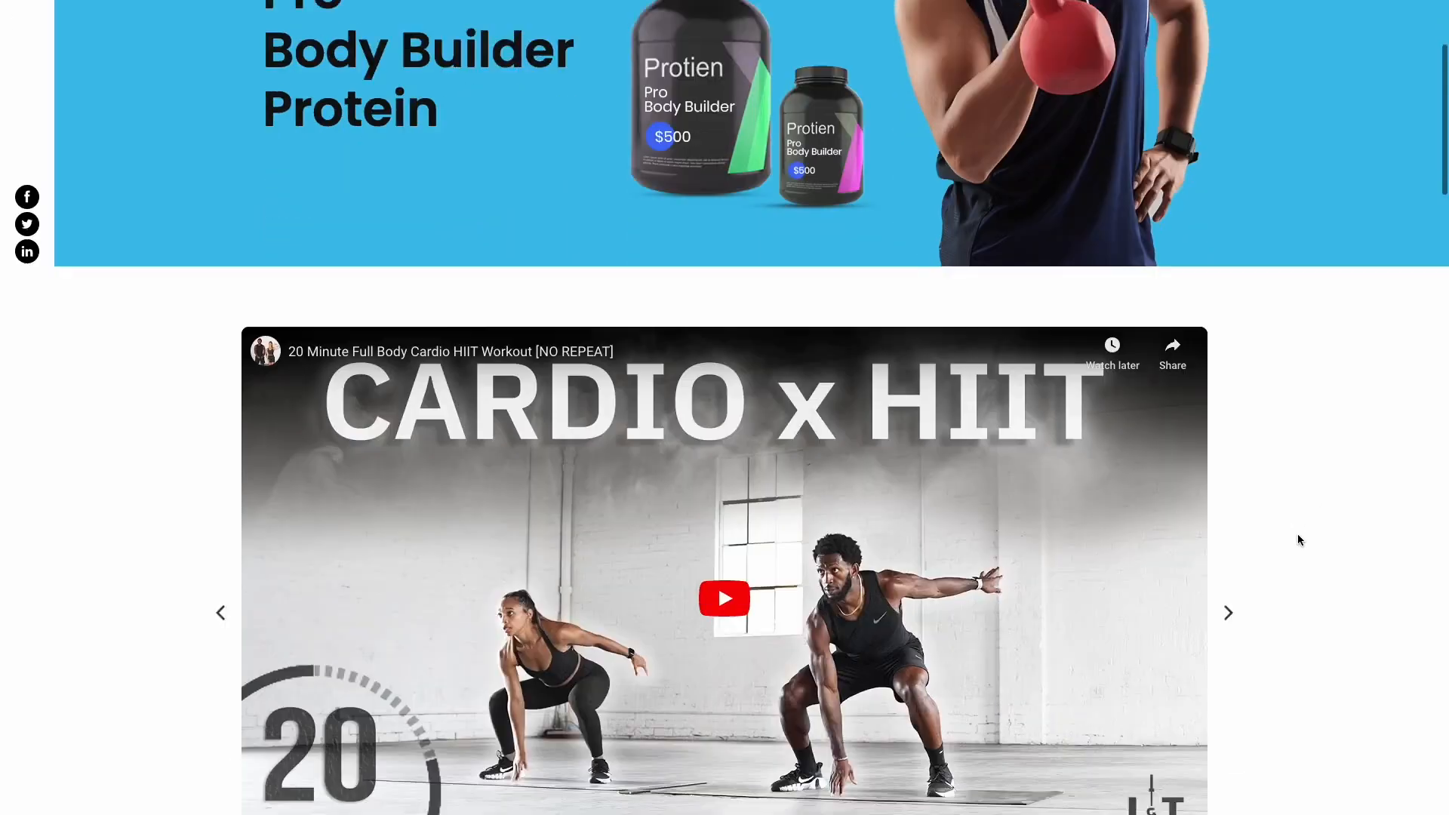
# Advance the live site's video carousel to the next video
pyautogui.click(1228, 613)
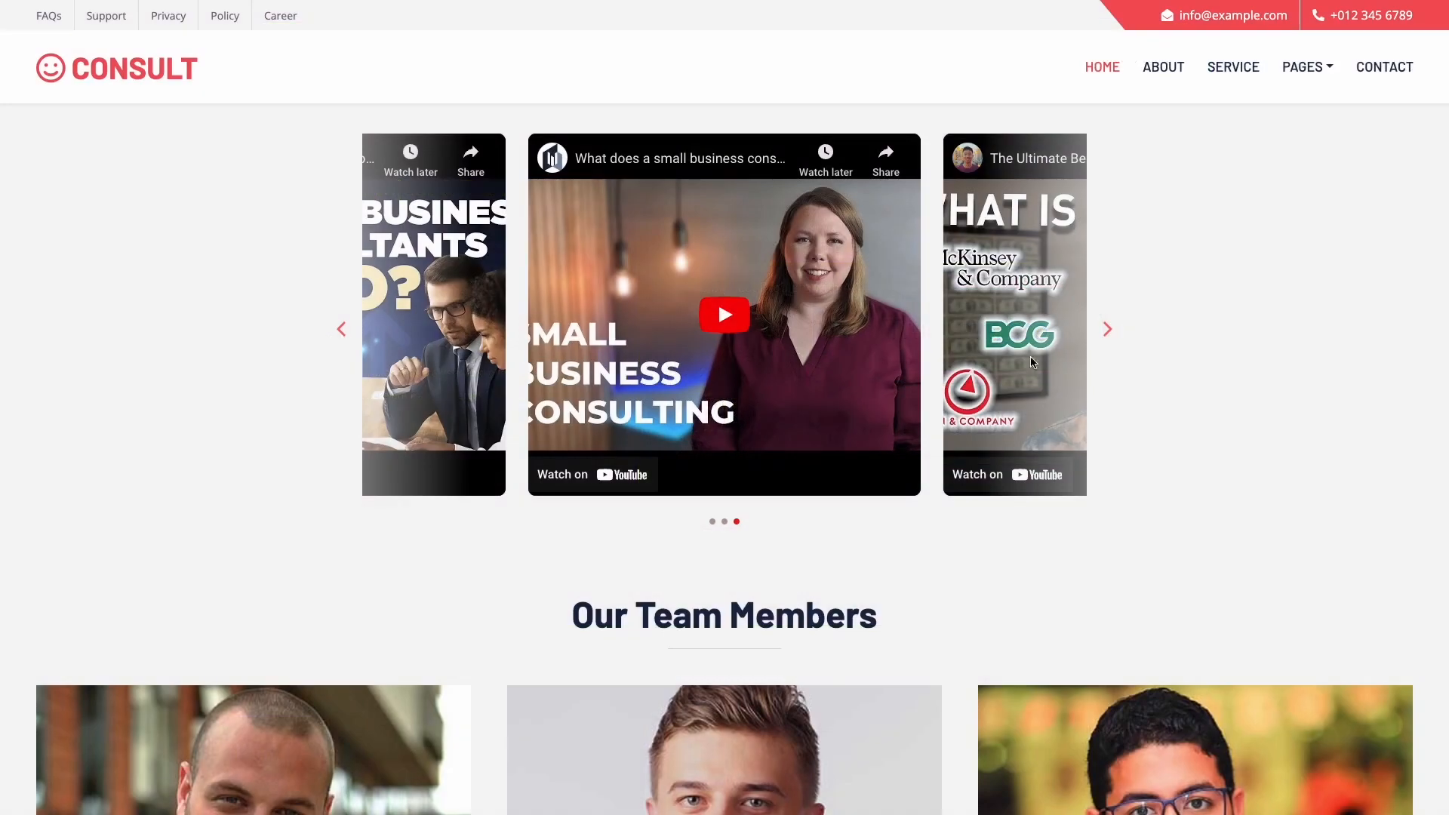
pyautogui.click(1107, 329)
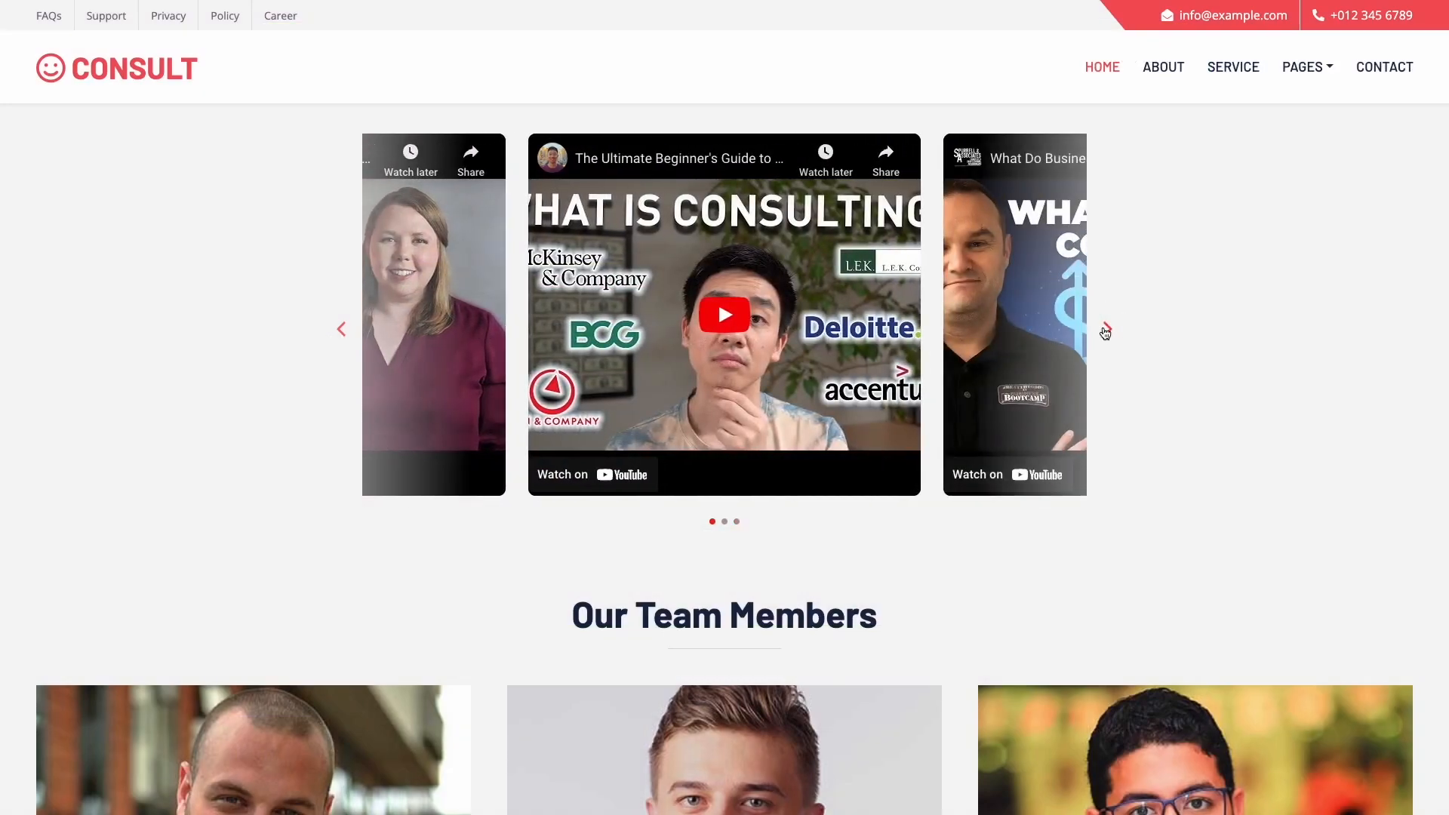